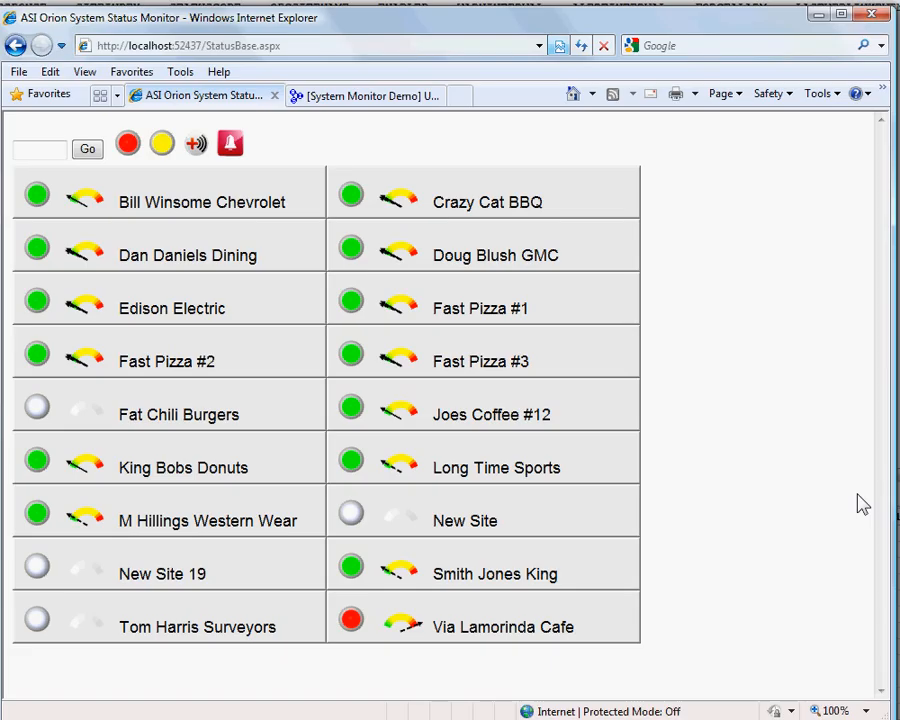
mouse_move(230, 378)
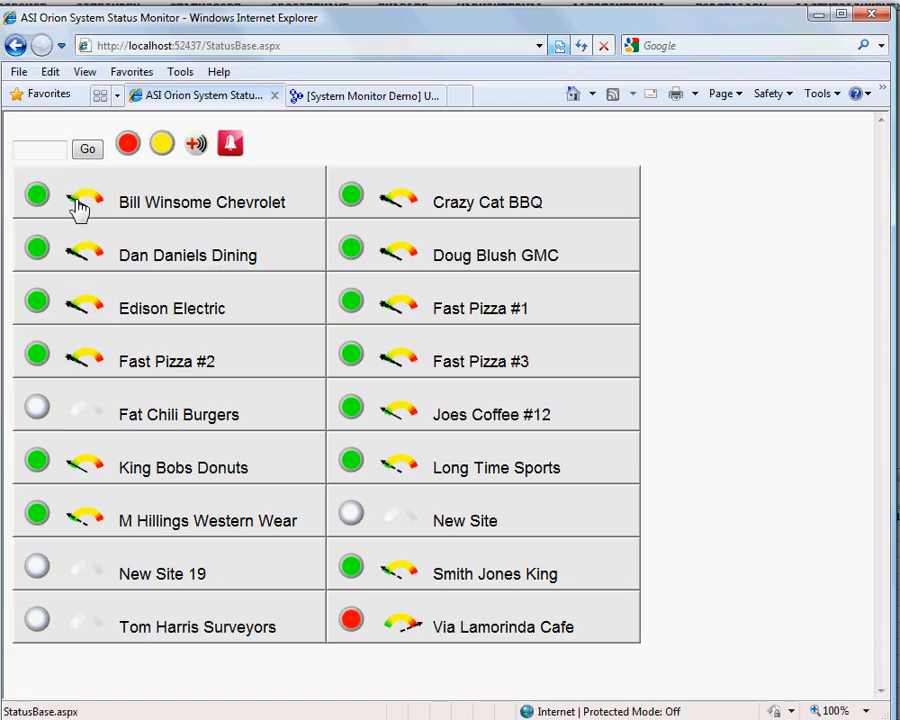
mouse_move(44, 222)
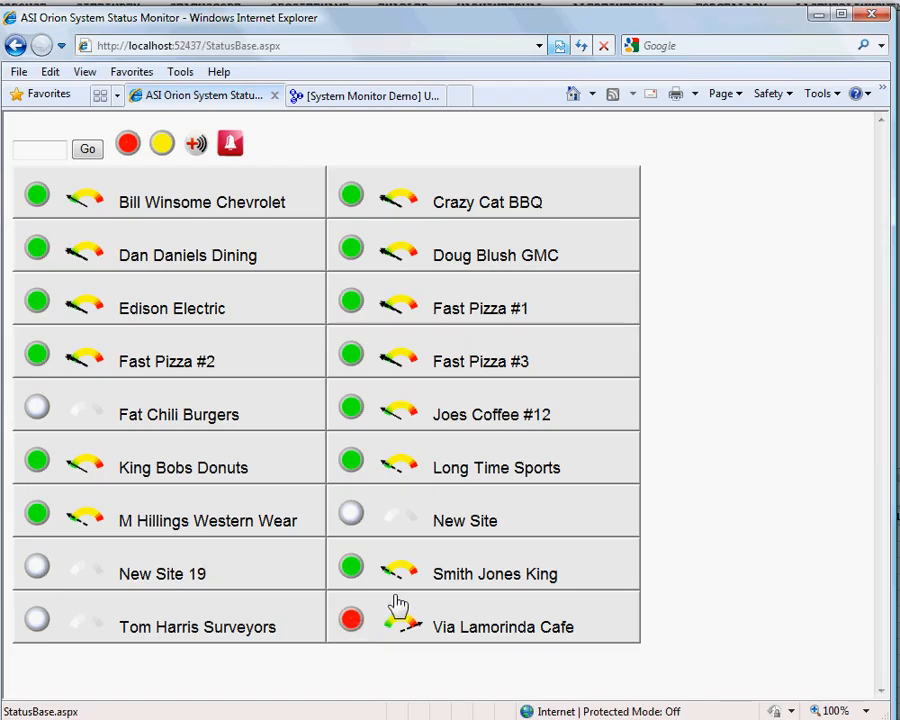
mouse_move(388, 584)
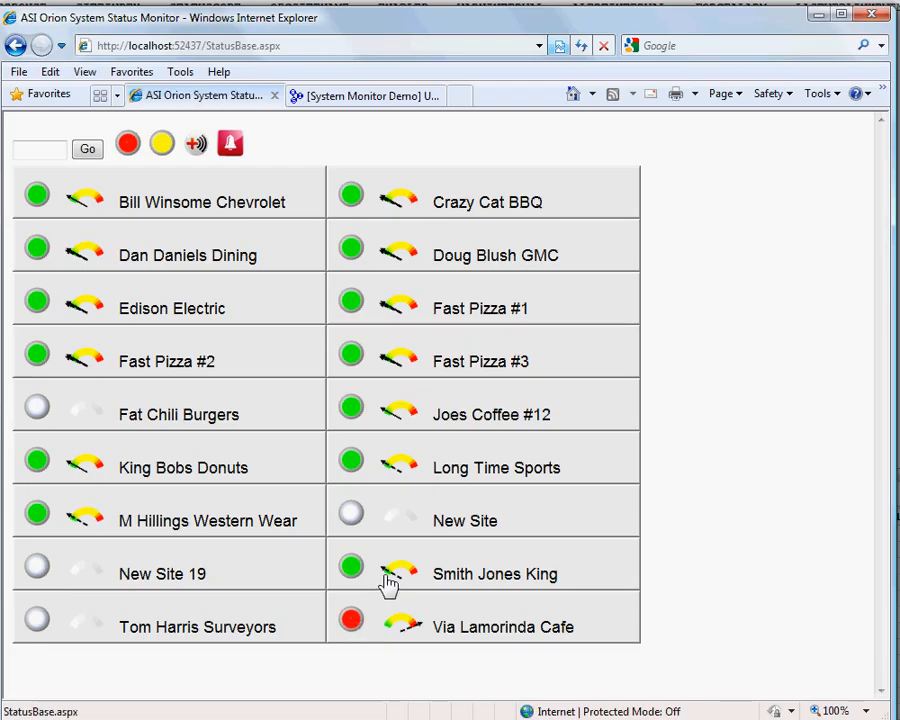
mouse_move(390, 578)
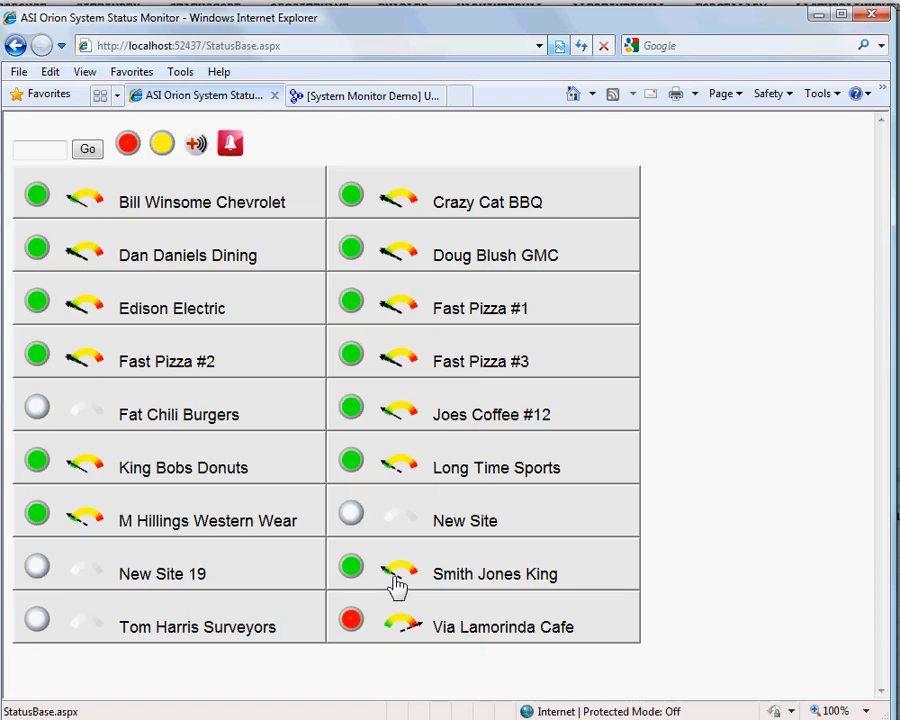
mouse_move(372, 408)
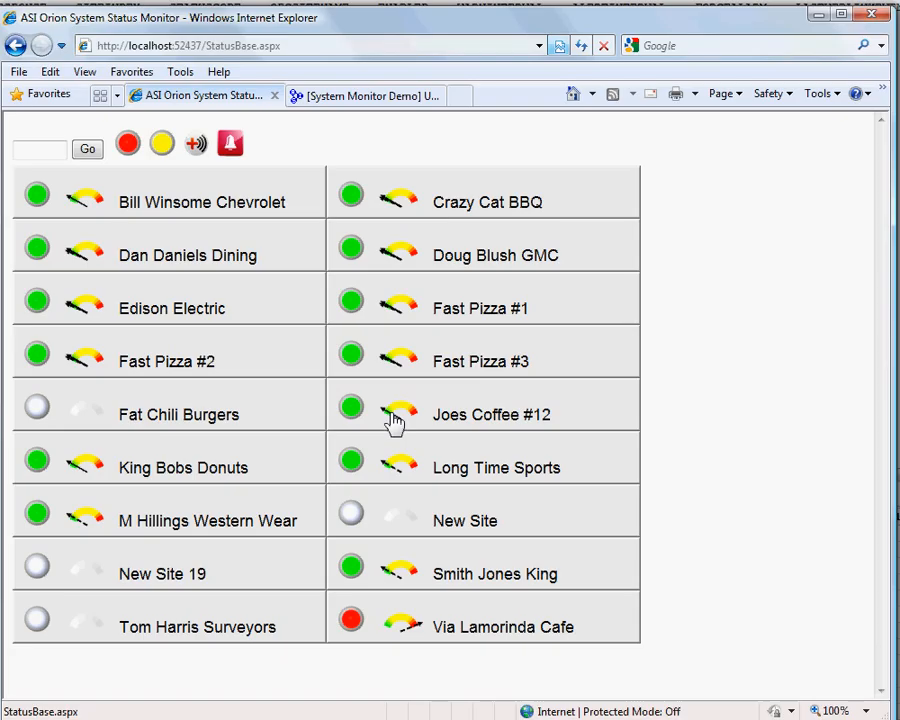
mouse_move(400, 588)
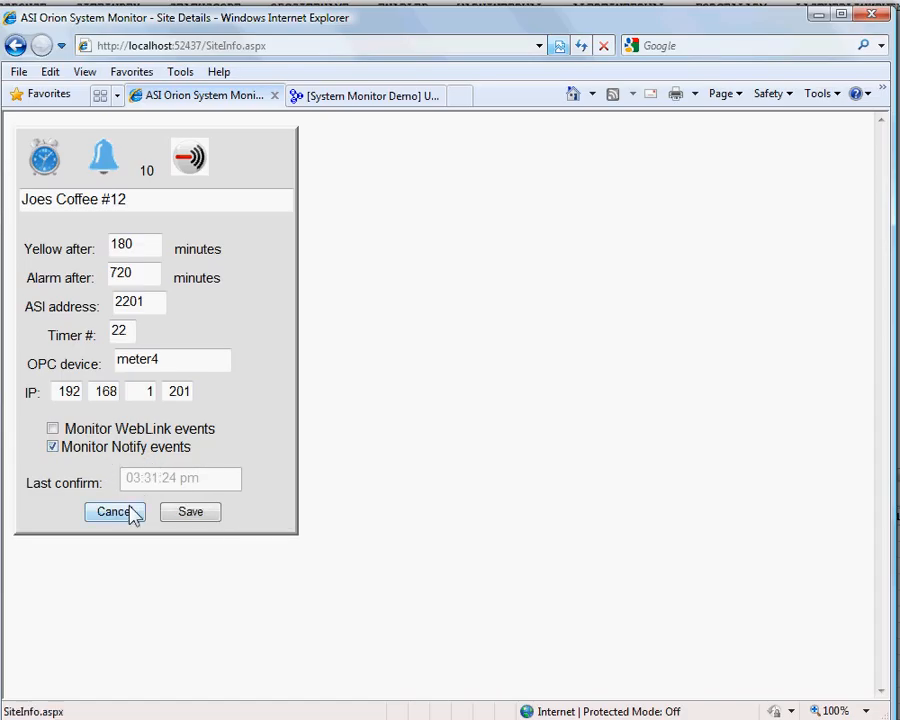
Review the System Monitor Demo project options via Tools > Options, confirming network alarm monitoring on port 2001
click(112, 512)
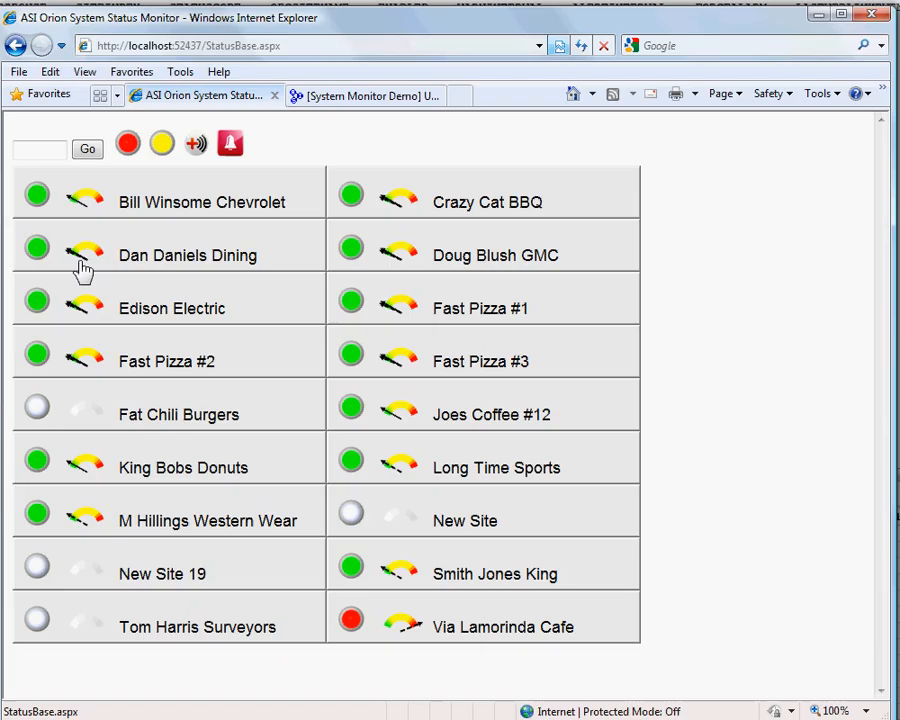
mouse_move(258, 370)
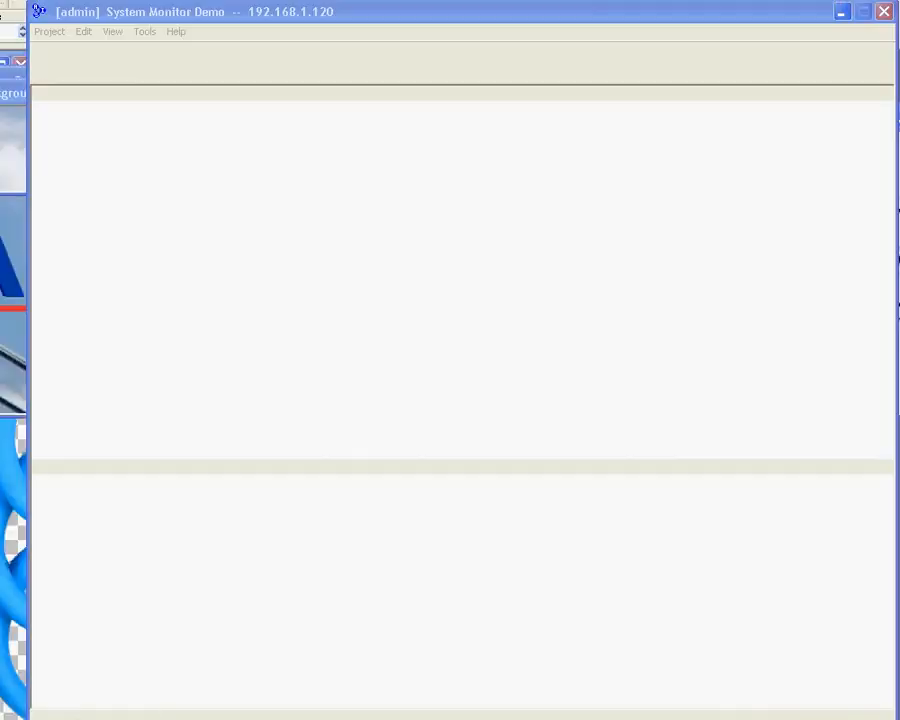
click(144, 32)
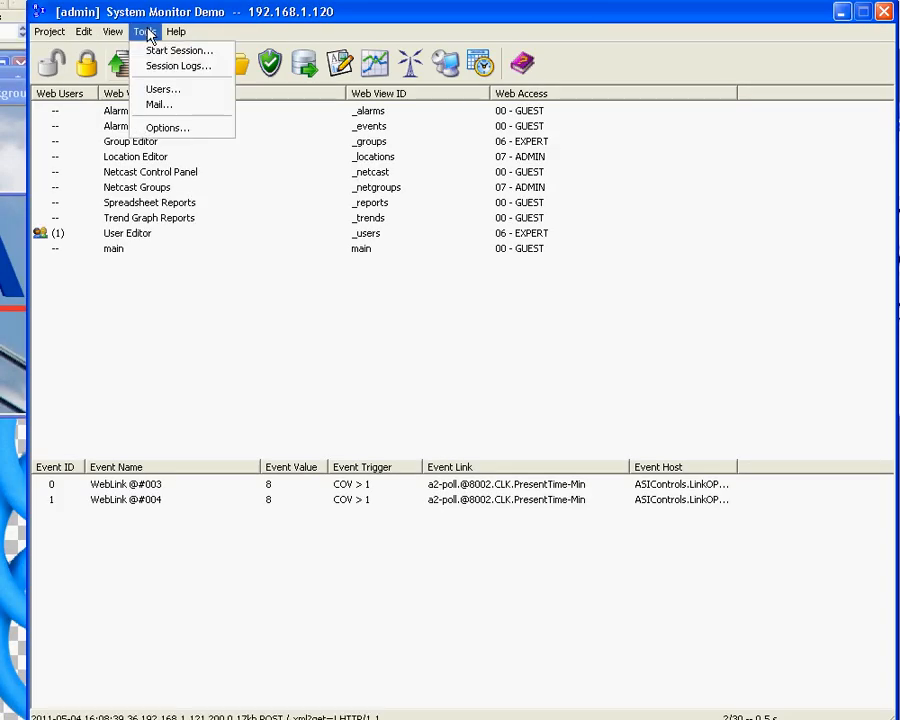
click(168, 128)
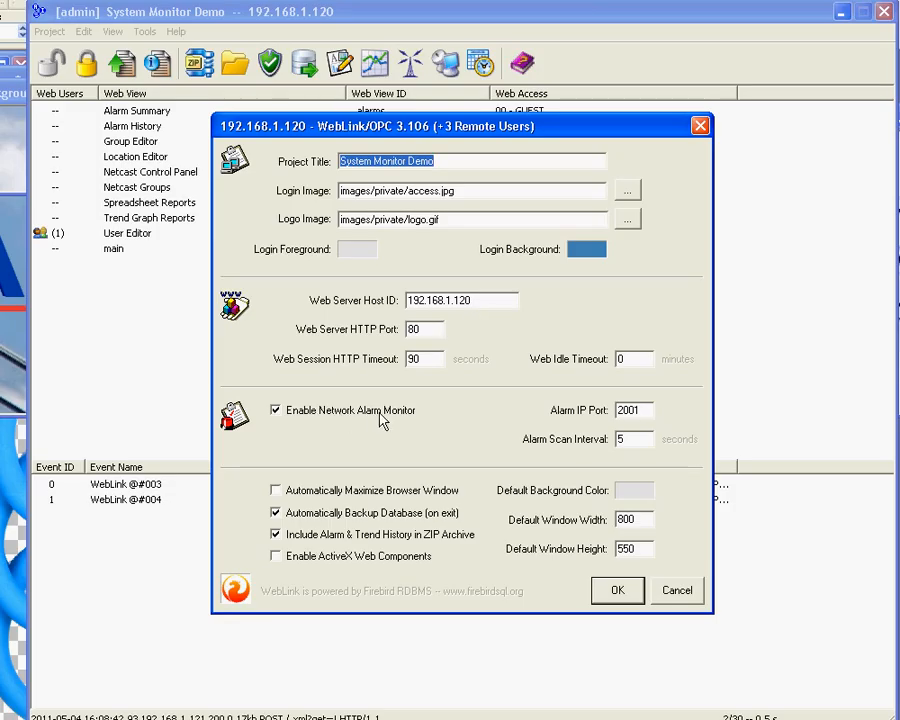
click(462, 300)
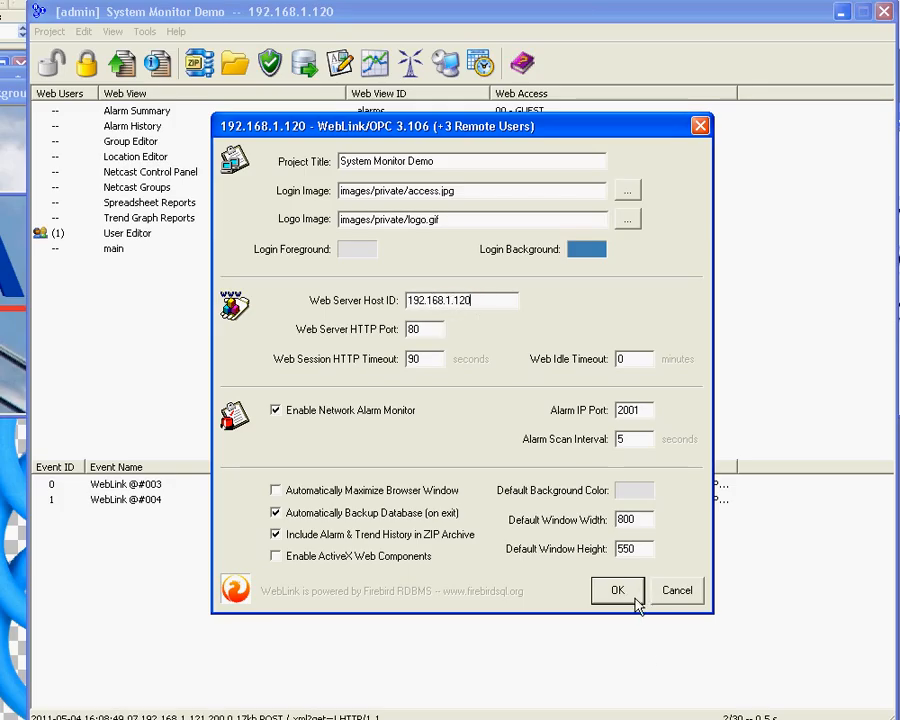
click(616, 590)
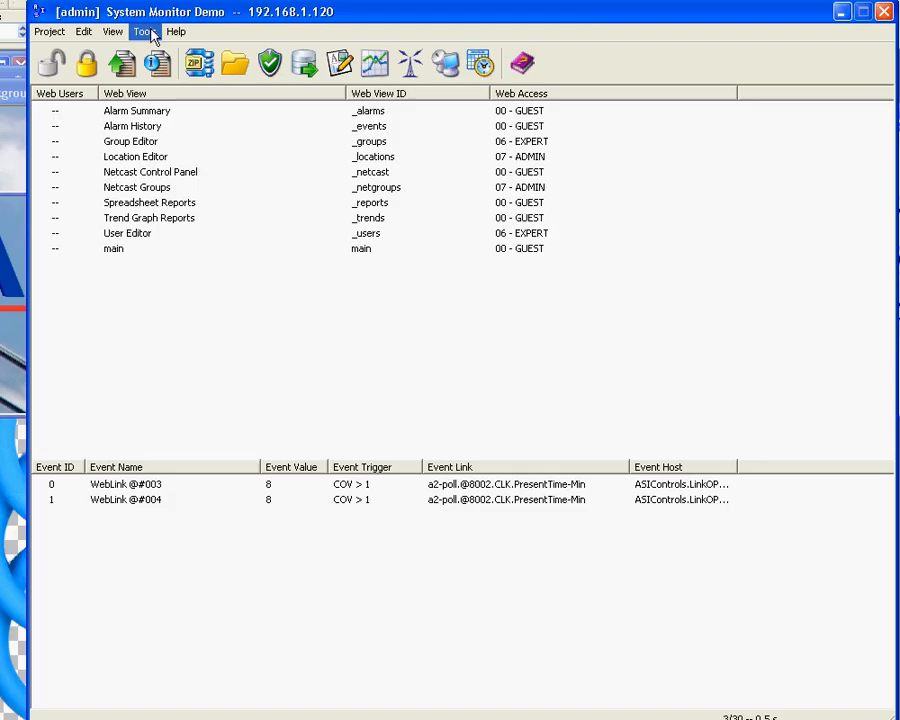
click(144, 32)
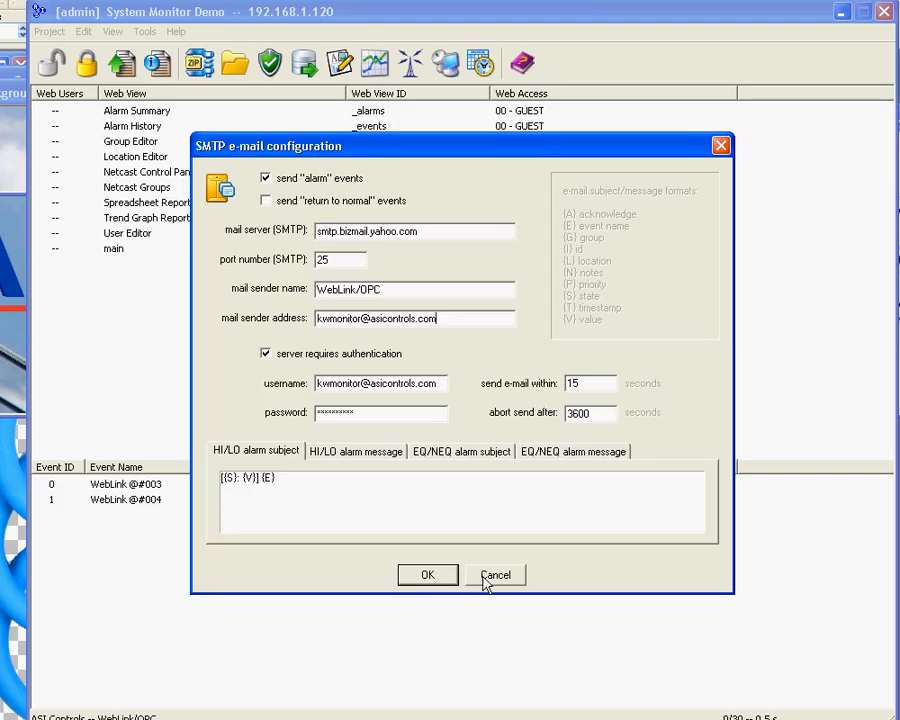
click(496, 574)
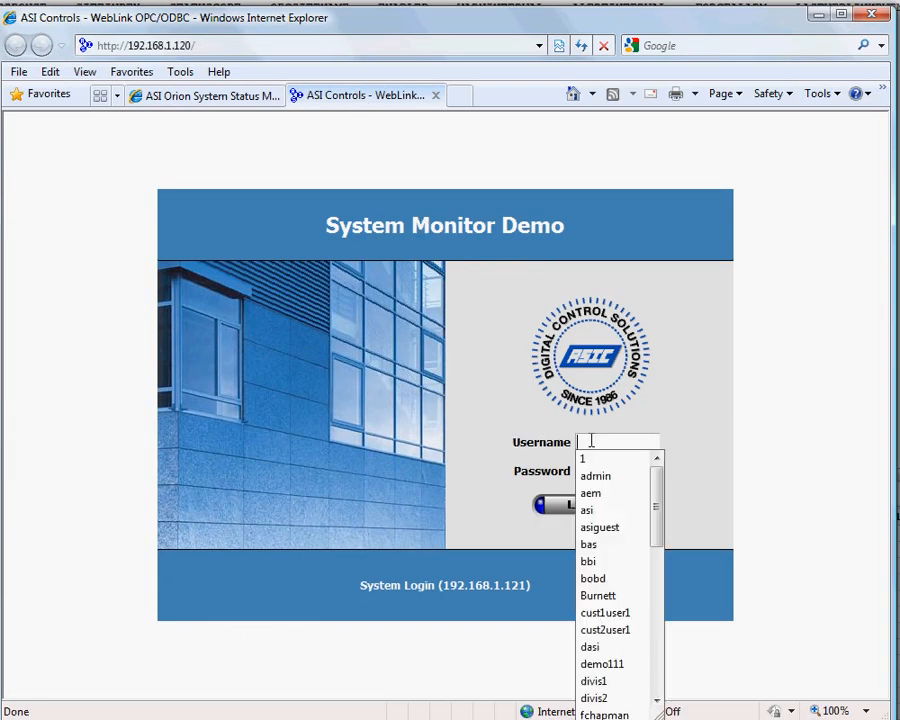
Sign in to the System Monitor Demo site as user 'power'
text(power)
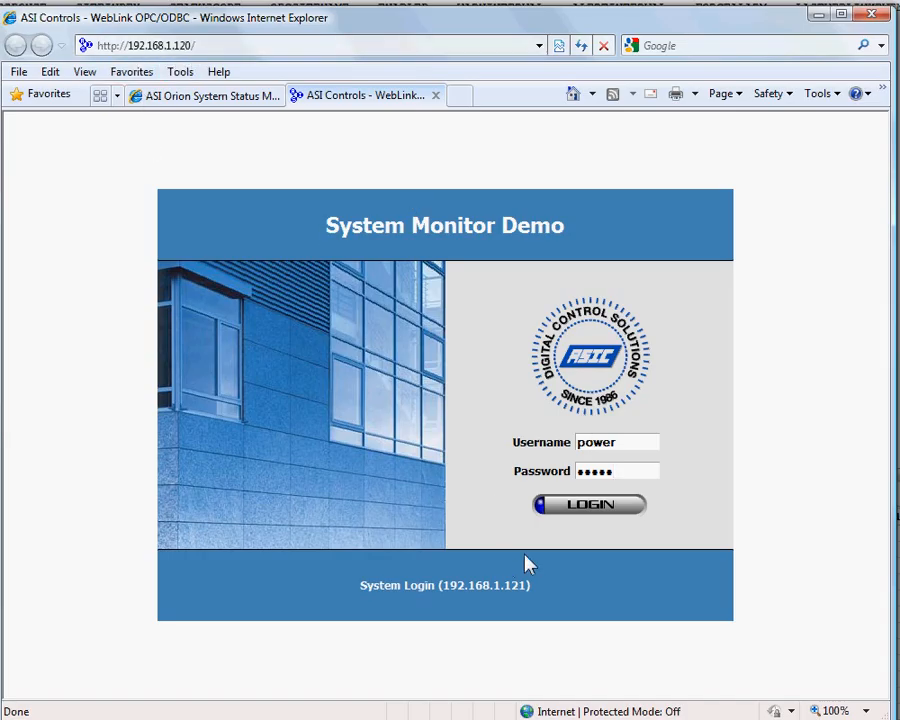
click(588, 504)
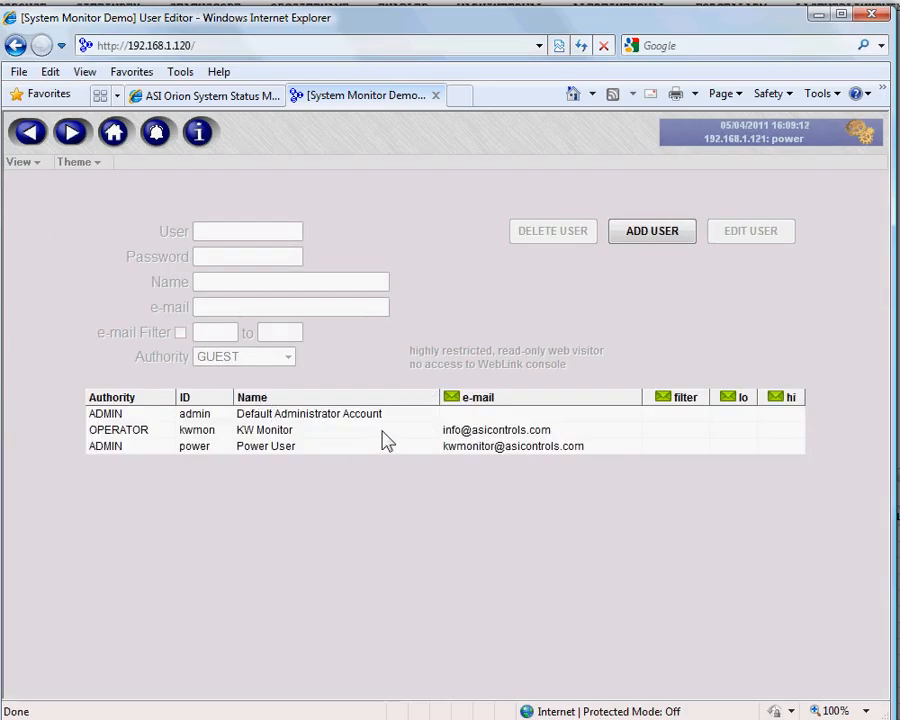
Inspect the Power User and KW Monitor accounts in the User Editor
click(264, 446)
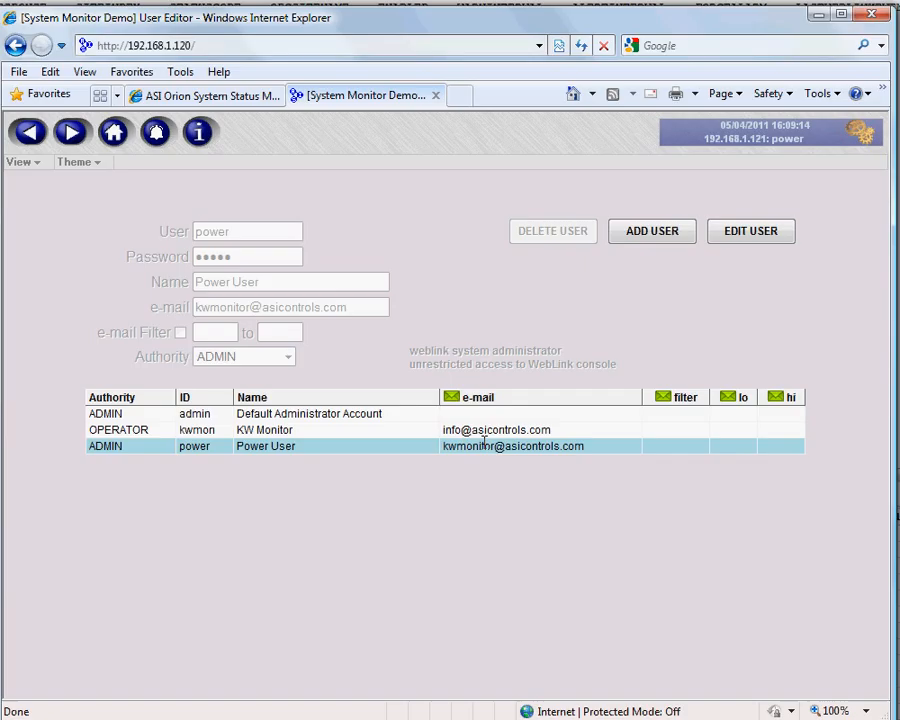
click(264, 428)
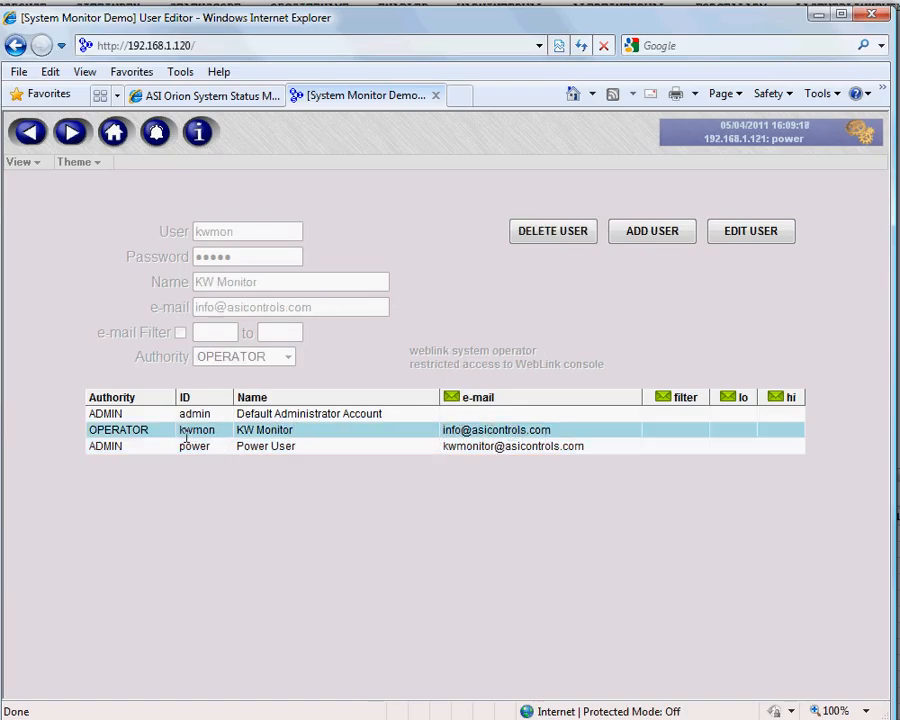
click(264, 446)
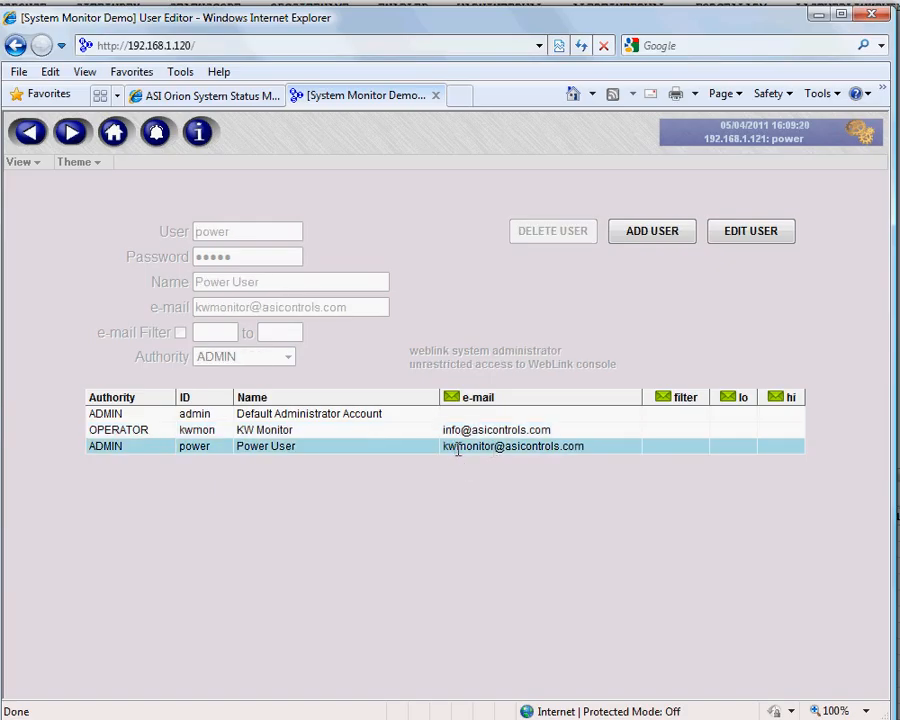
mouse_move(330, 460)
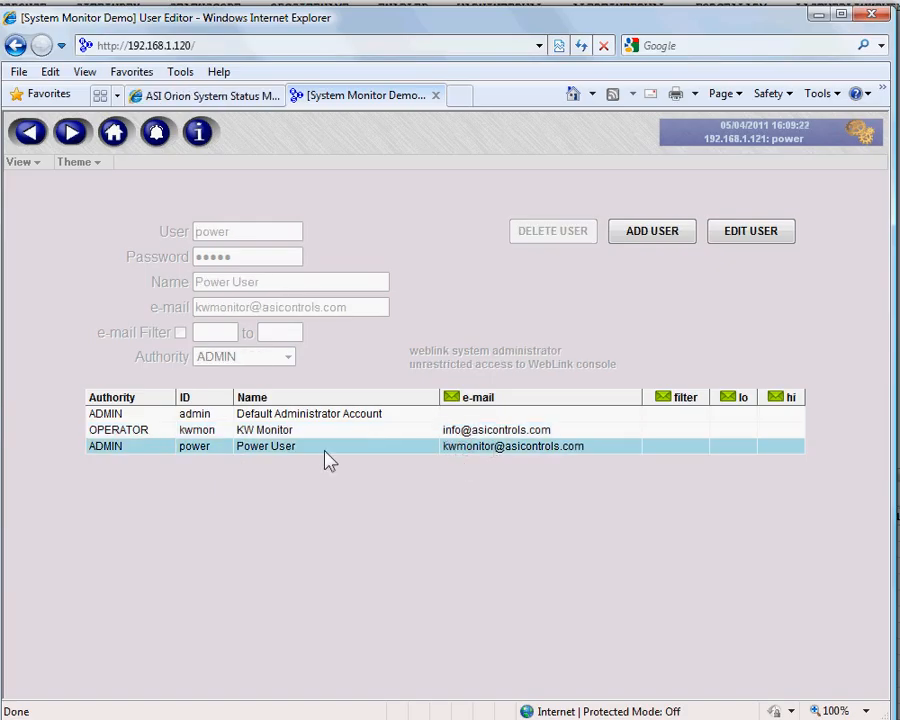
click(20, 160)
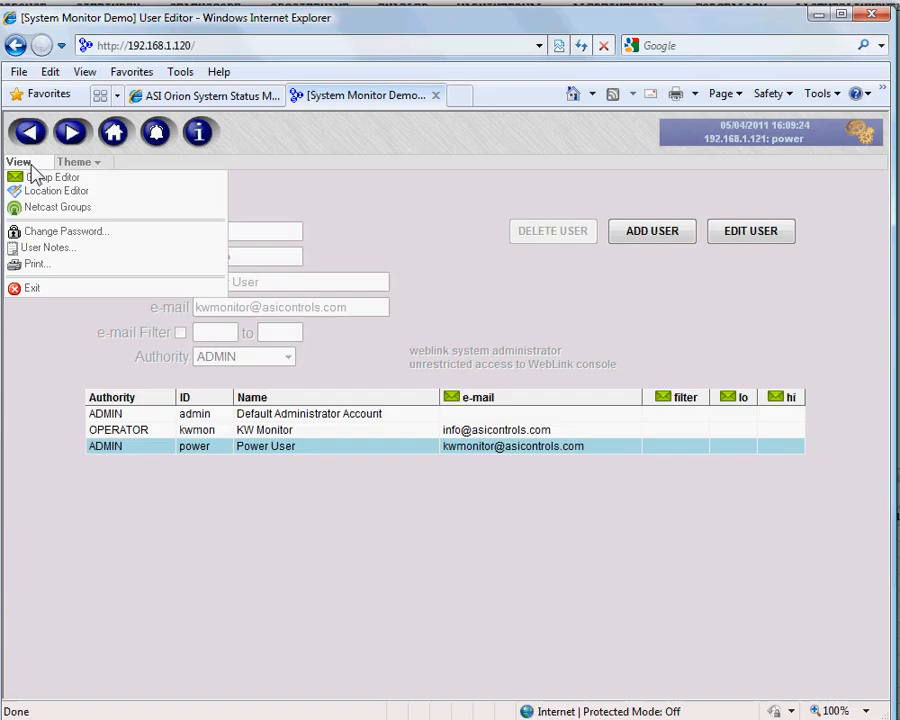
mouse_move(52, 176)
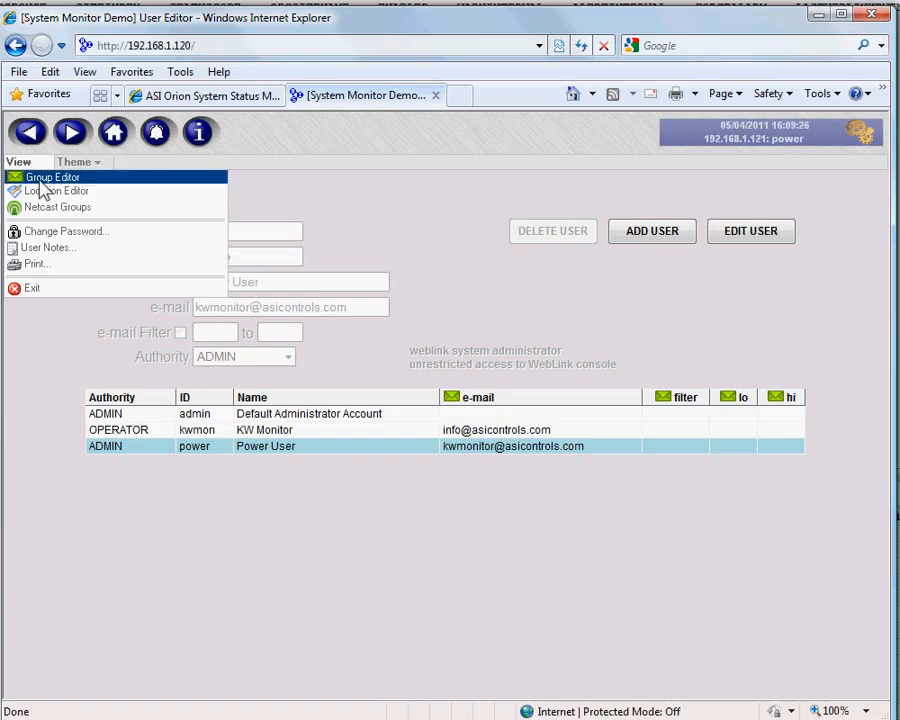
Show the Group Editor with the ASI Alarm Monitoring group containing kwmon and power
click(54, 176)
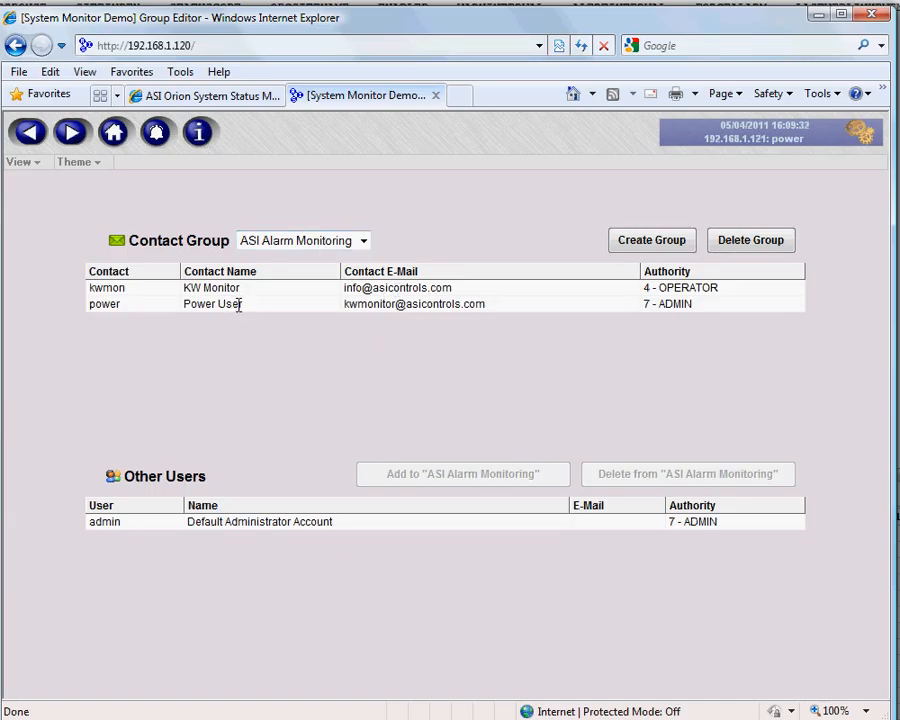
click(18, 160)
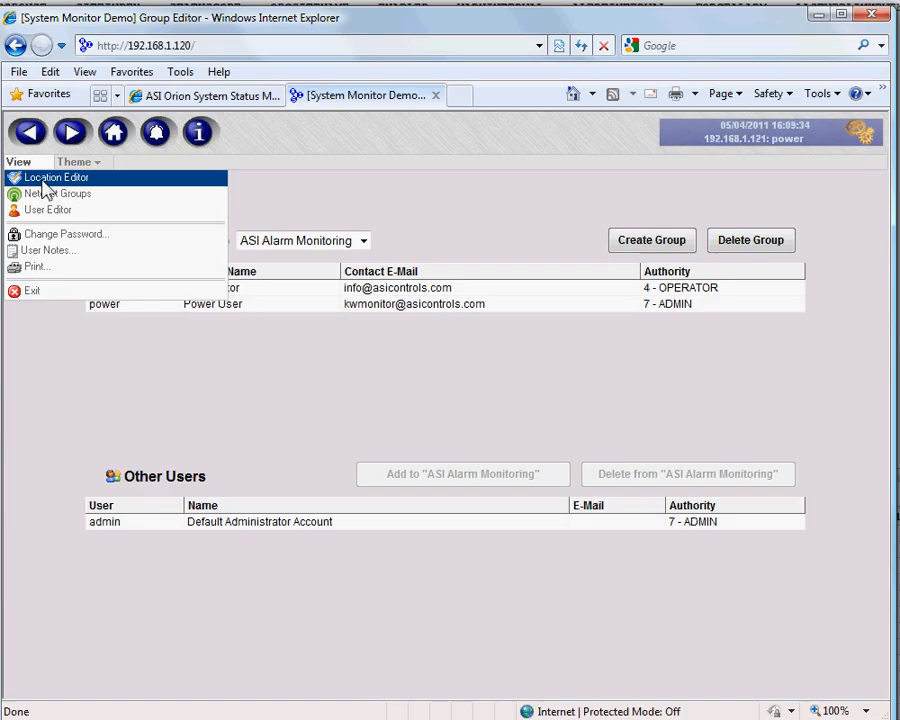
Show the Location Editor and inspect the EtherLink alarm location routed to ASI Alarm Monitoring
click(56, 176)
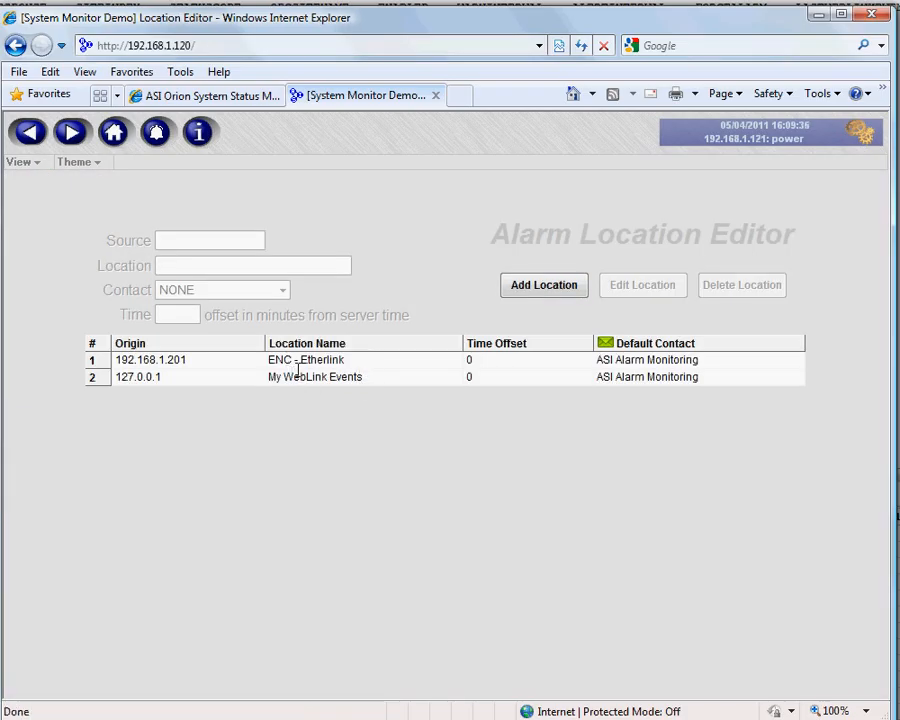
click(316, 376)
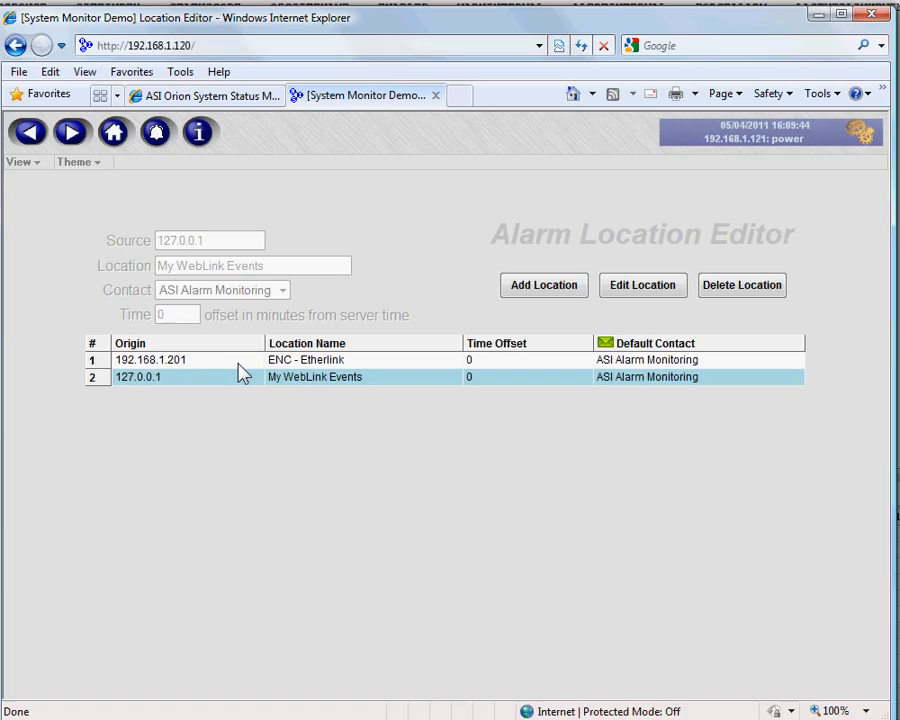
click(150, 360)
text(192.)
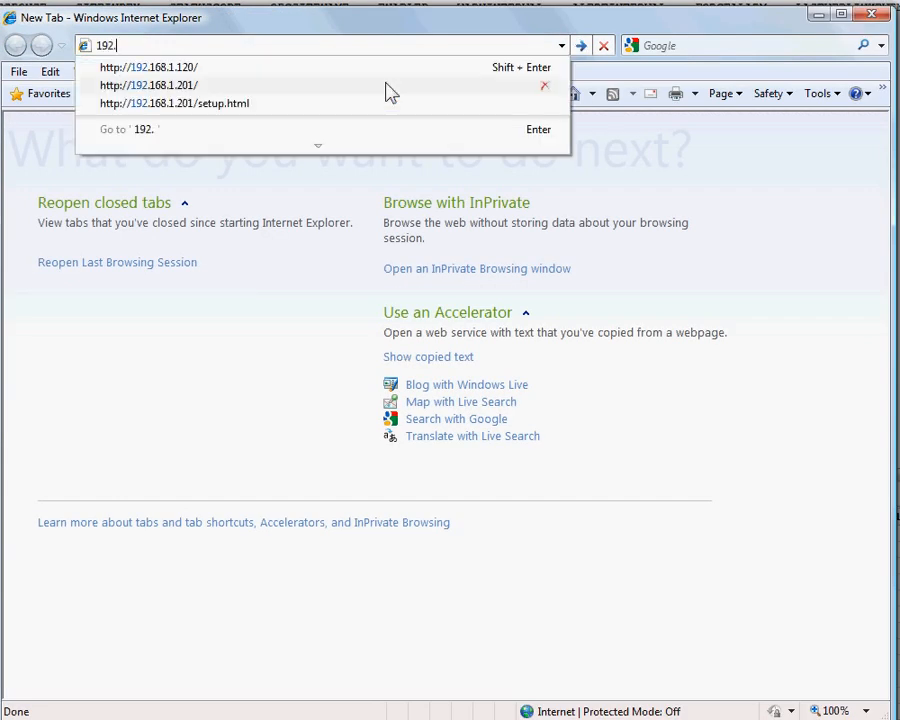
Browse to the controller at 192.168.1.201 and sign in to its EtherLink/3 Web Setup page
click(148, 84)
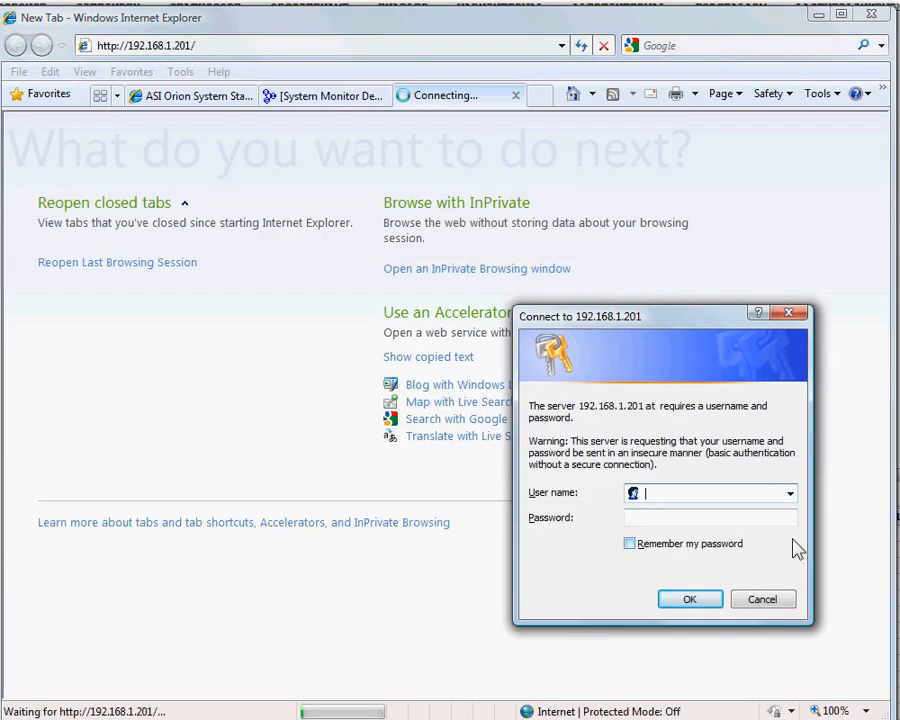
click(688, 600)
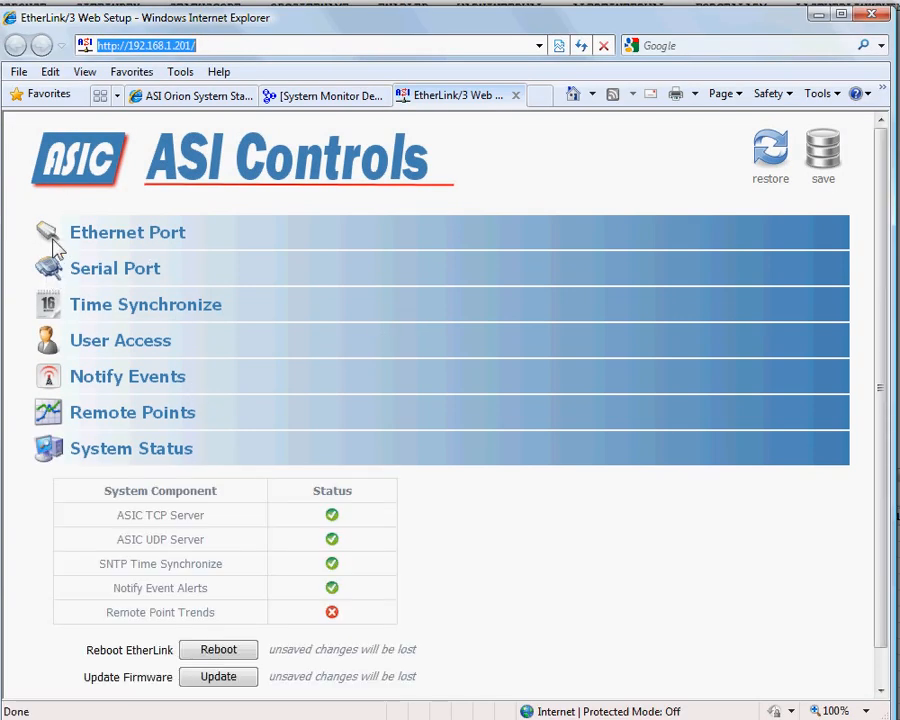
Expand the Ethernet port and remote points sections to check notify events on port 2001
click(128, 232)
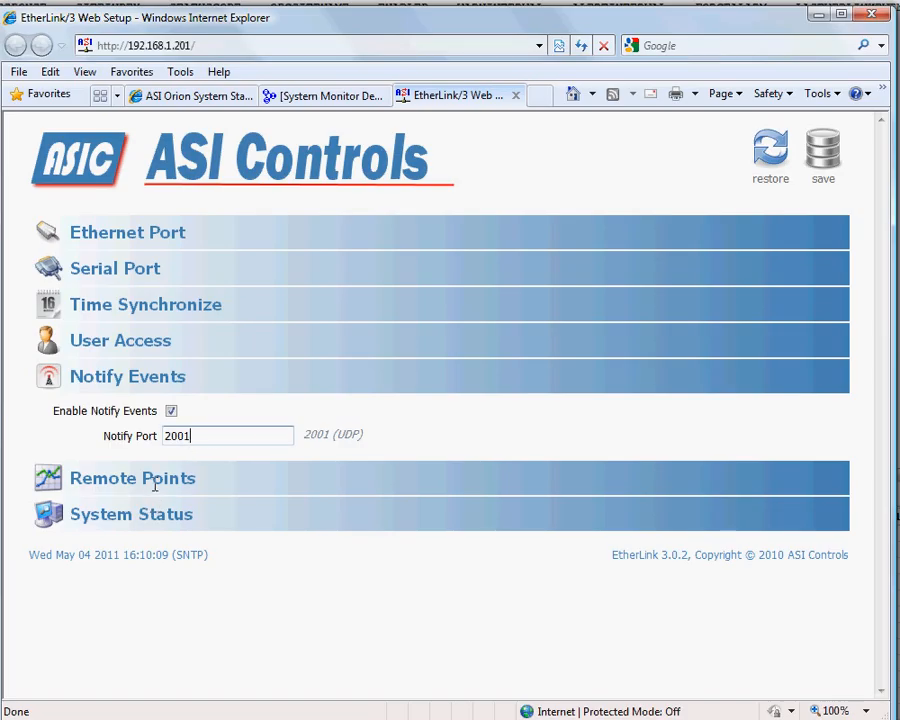
click(132, 514)
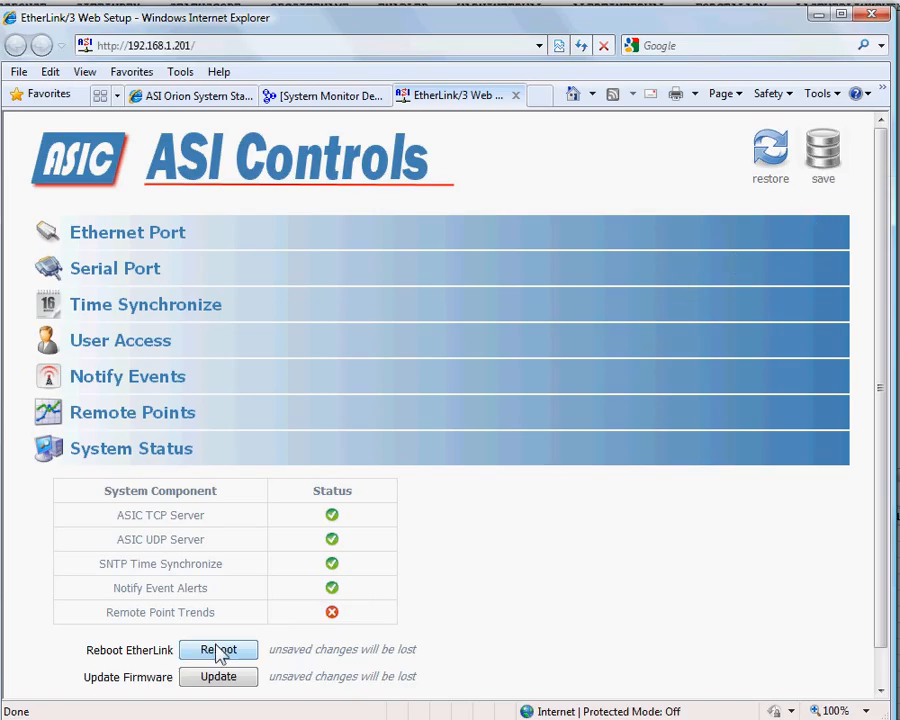
mouse_move(276, 492)
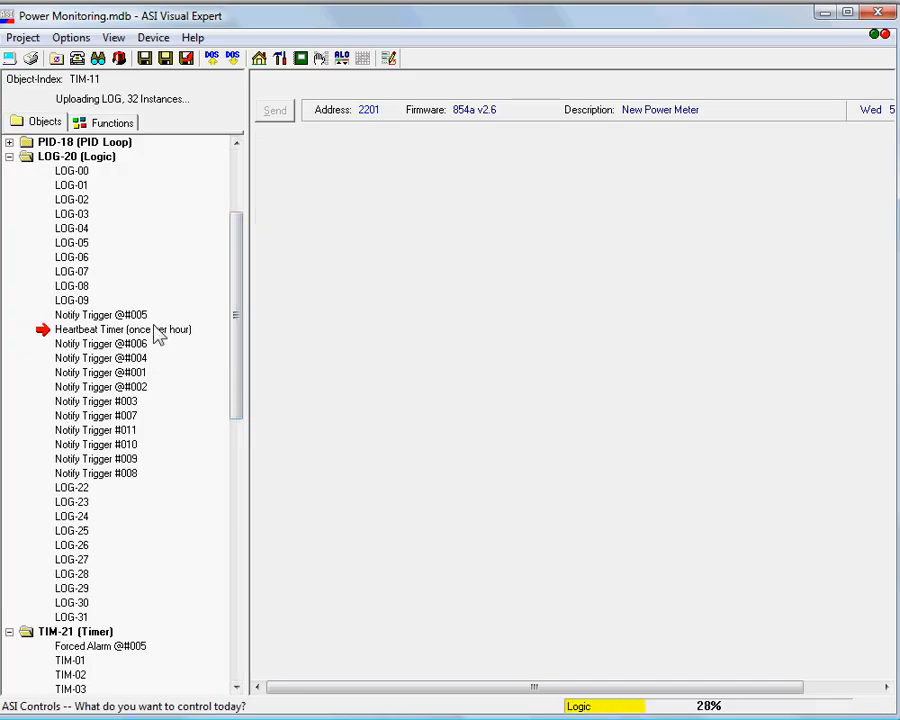
Show the Heartbeat Timer (once per hour) logic comparing CLK-00 against constant 30
click(116, 328)
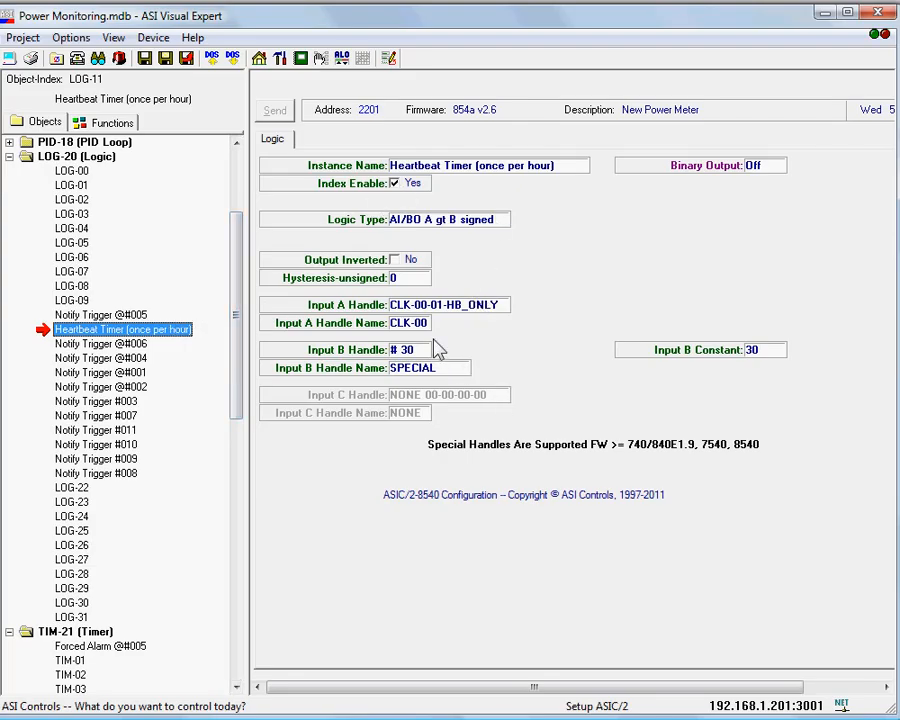
mouse_move(416, 368)
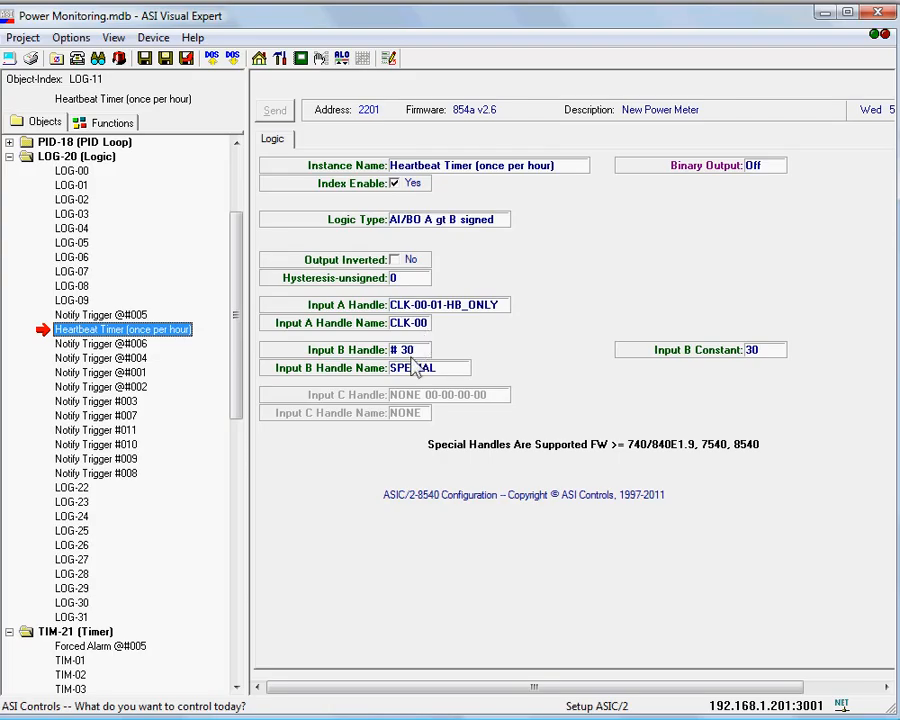
mouse_move(484, 224)
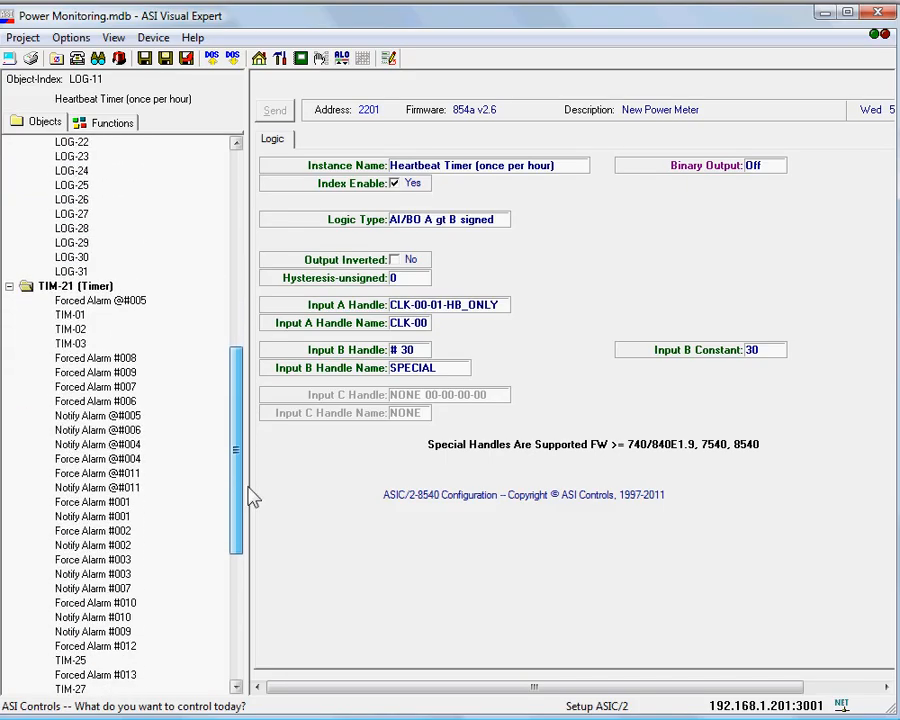
Review the heartbeat-triggered 60-second Notify Alarm #001 timer, then the untriggered Force Alarm #001
click(92, 516)
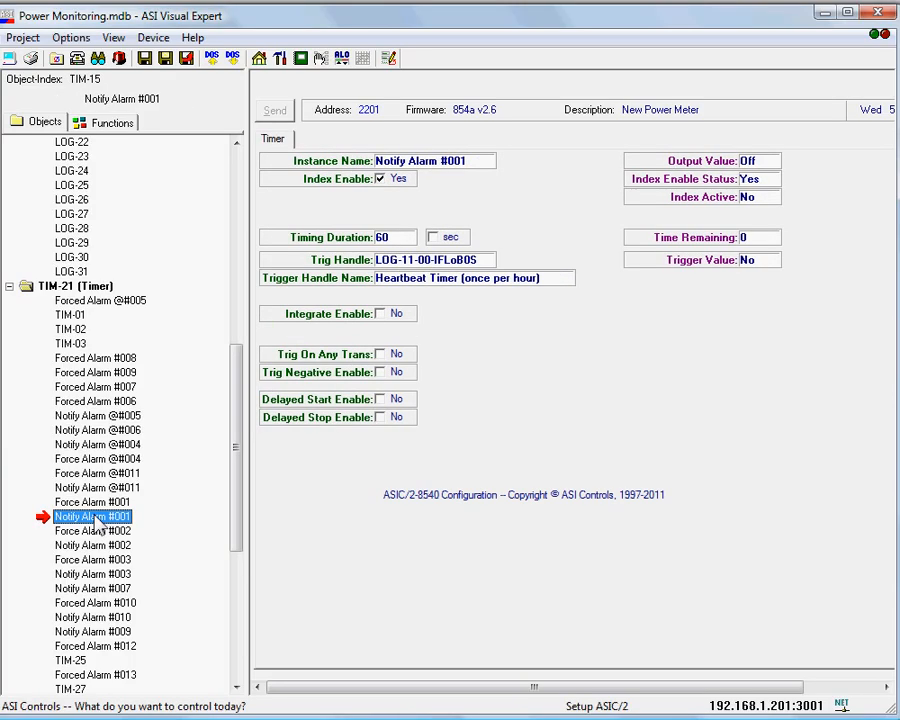
mouse_move(490, 196)
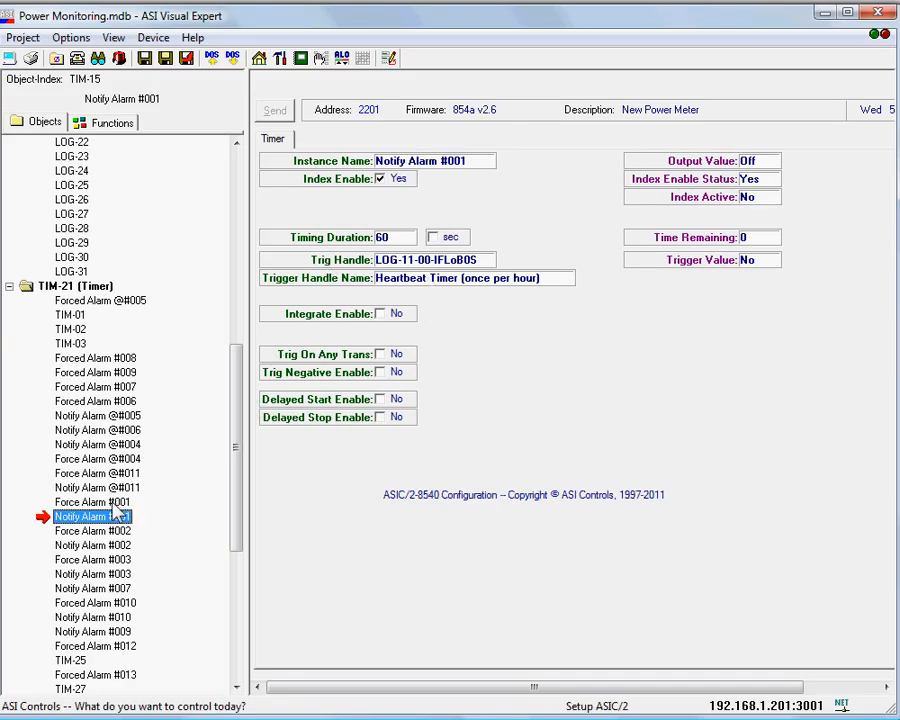
click(92, 502)
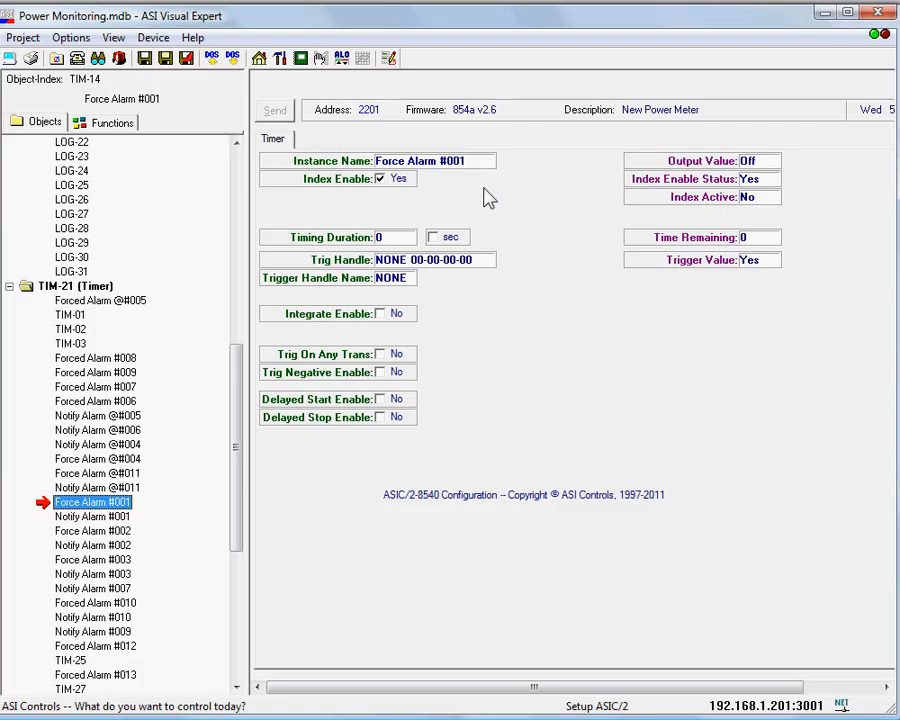
mouse_move(484, 196)
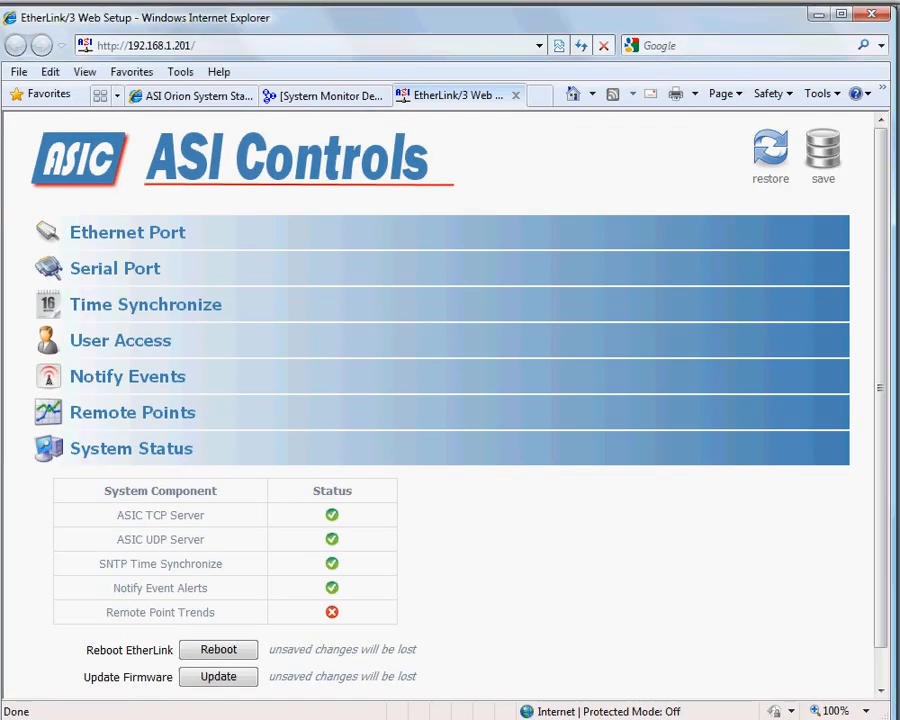
Review the Fat Chili Burgers site details (timer 7, address 2201) and return to the status grid
click(190, 96)
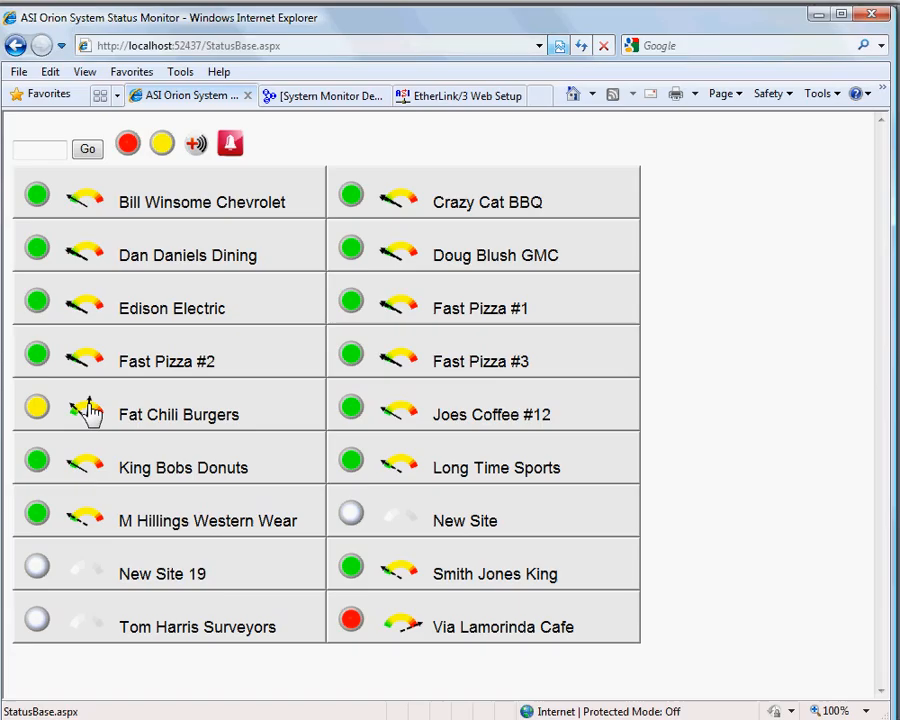
mouse_move(90, 418)
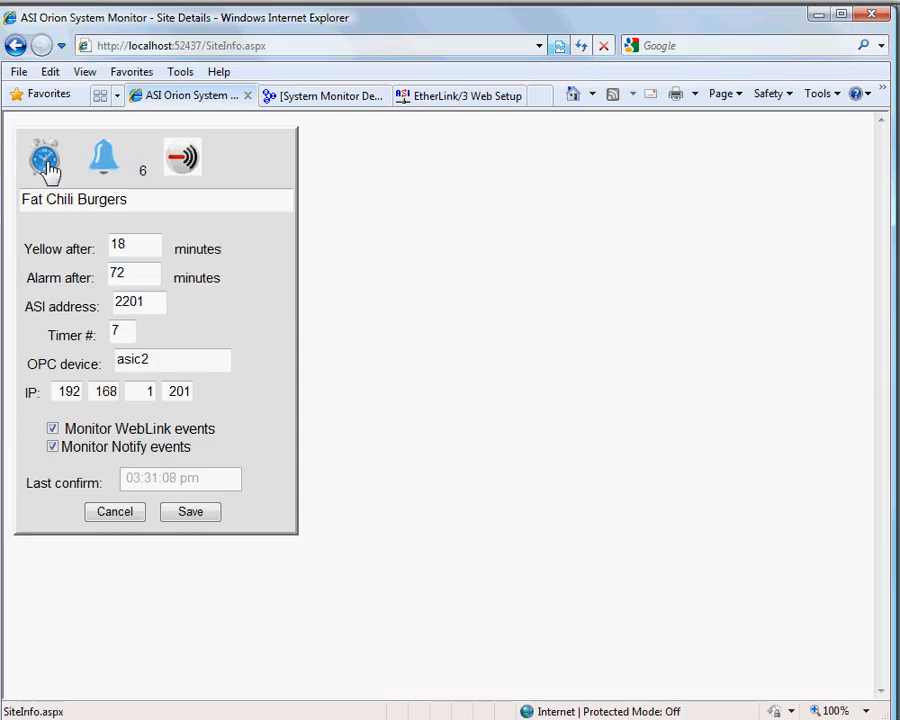
click(44, 156)
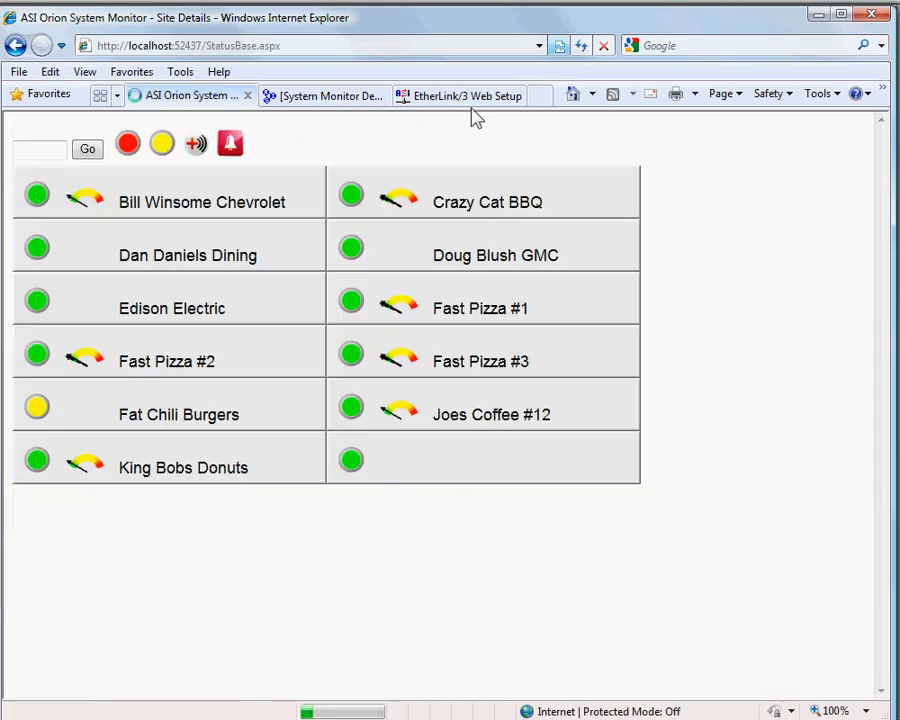
click(456, 96)
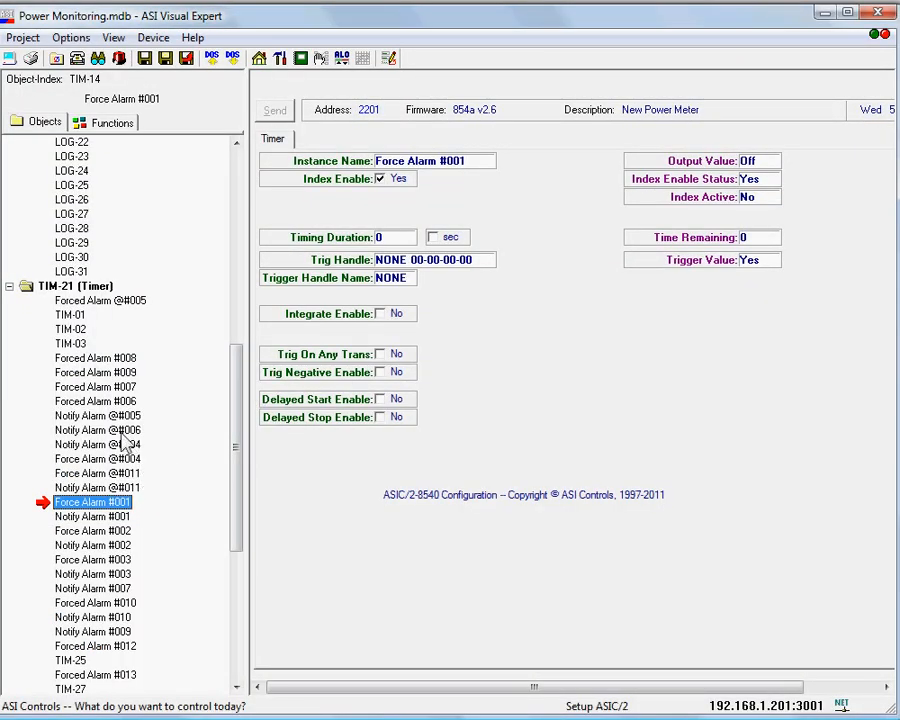
click(96, 430)
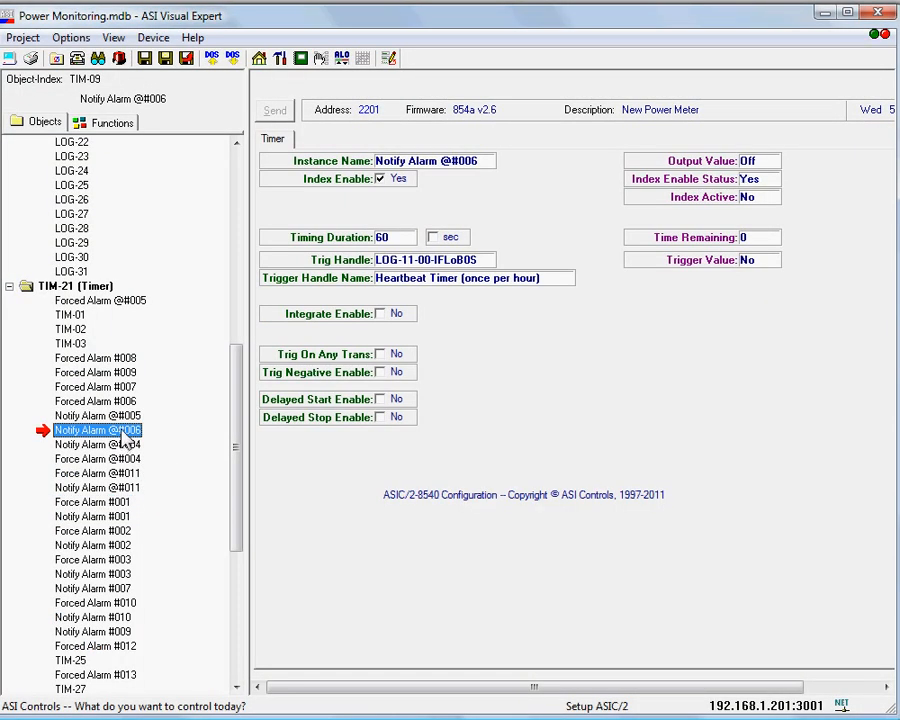
click(94, 400)
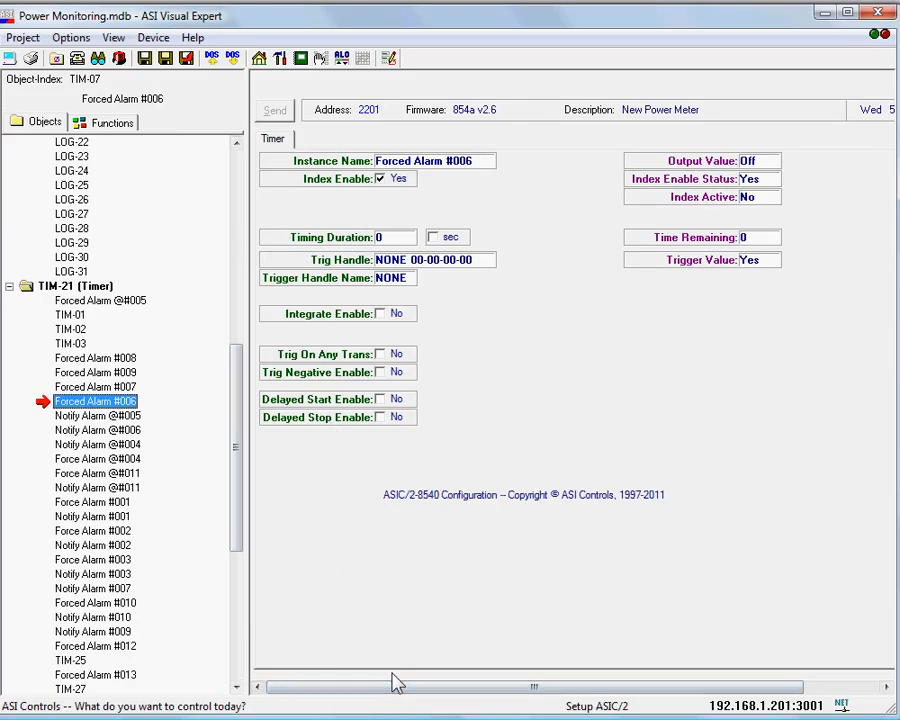
mouse_move(636, 472)
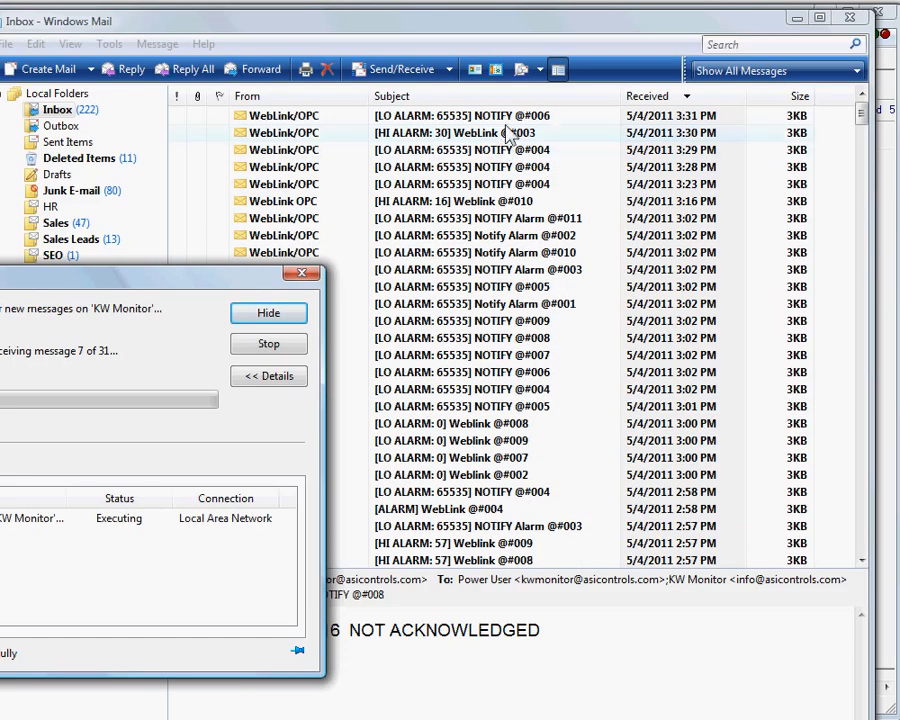
Download the WebLink/OPC alarm messages via Send/Receive and return to the site status overview
click(268, 312)
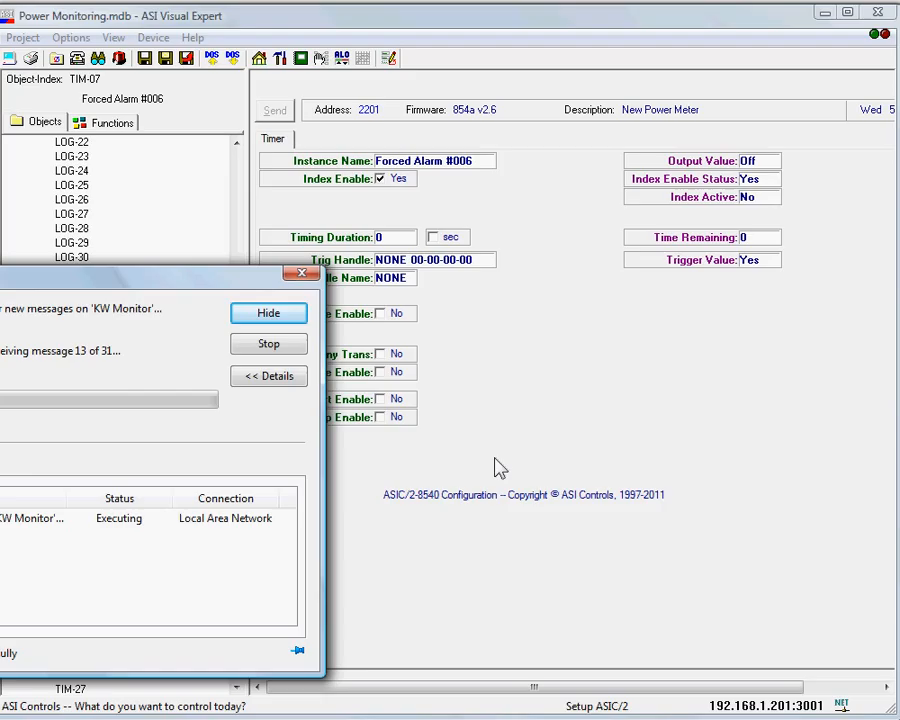
click(268, 312)
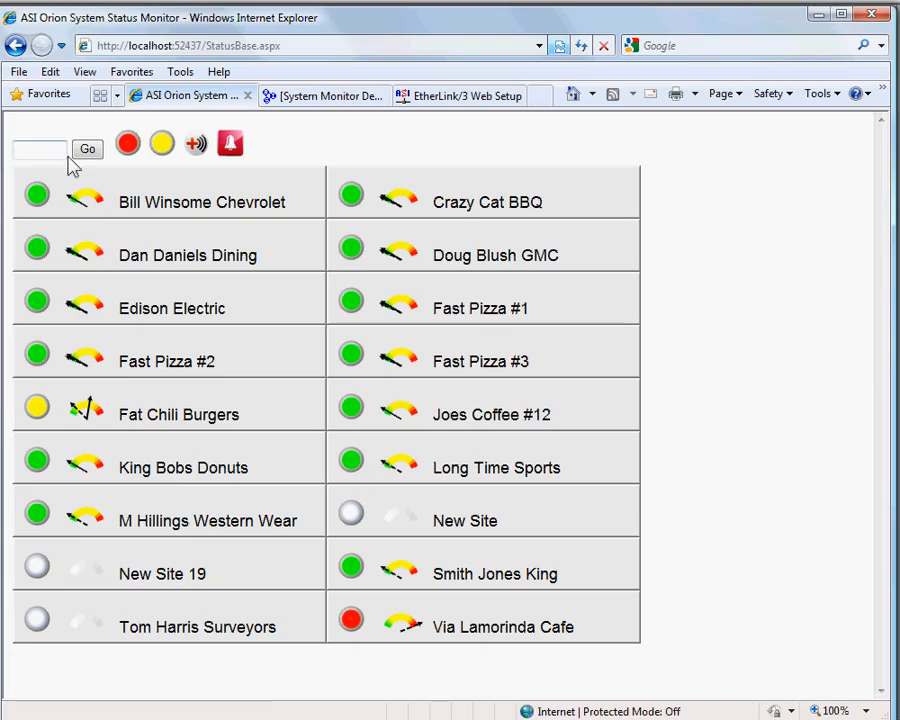
Refresh the ASIScope System Status Monitor readings, showing Via Lamorinda Cafe timed out, then return to the controller
click(88, 148)
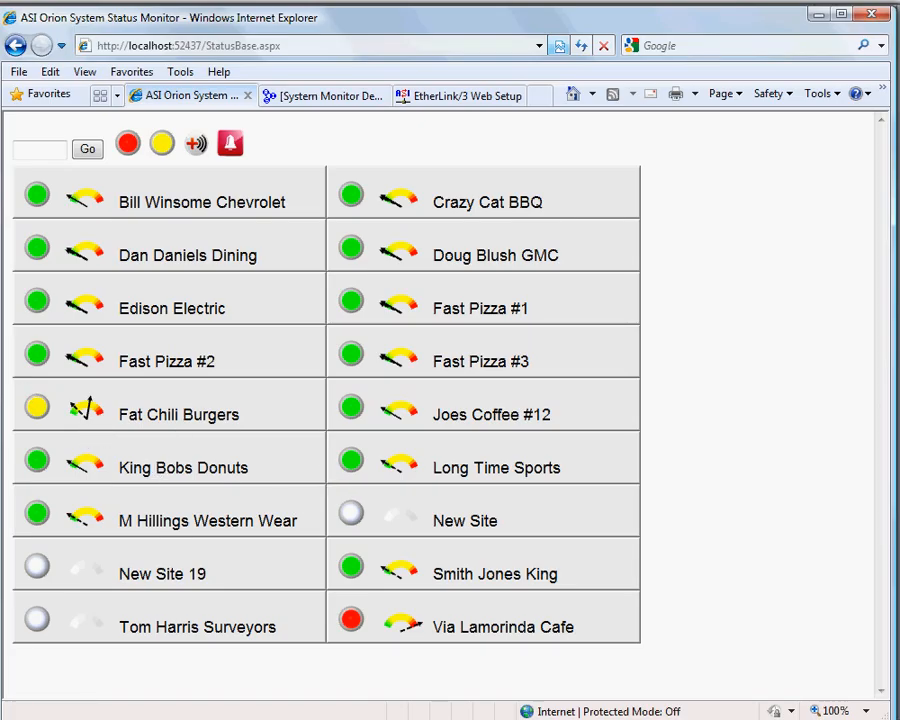
mouse_move(84, 432)
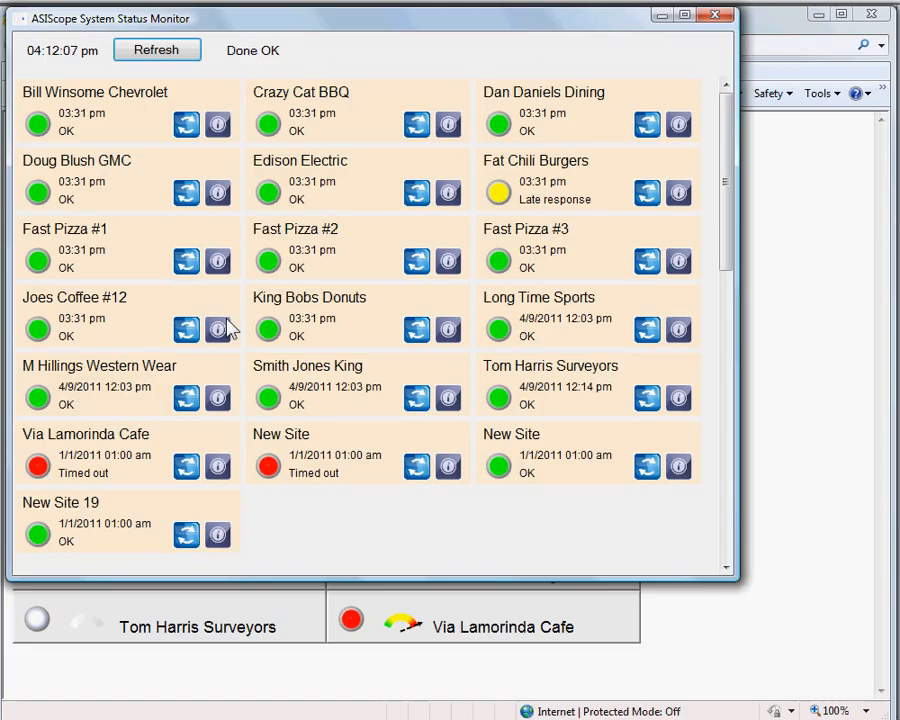
click(156, 50)
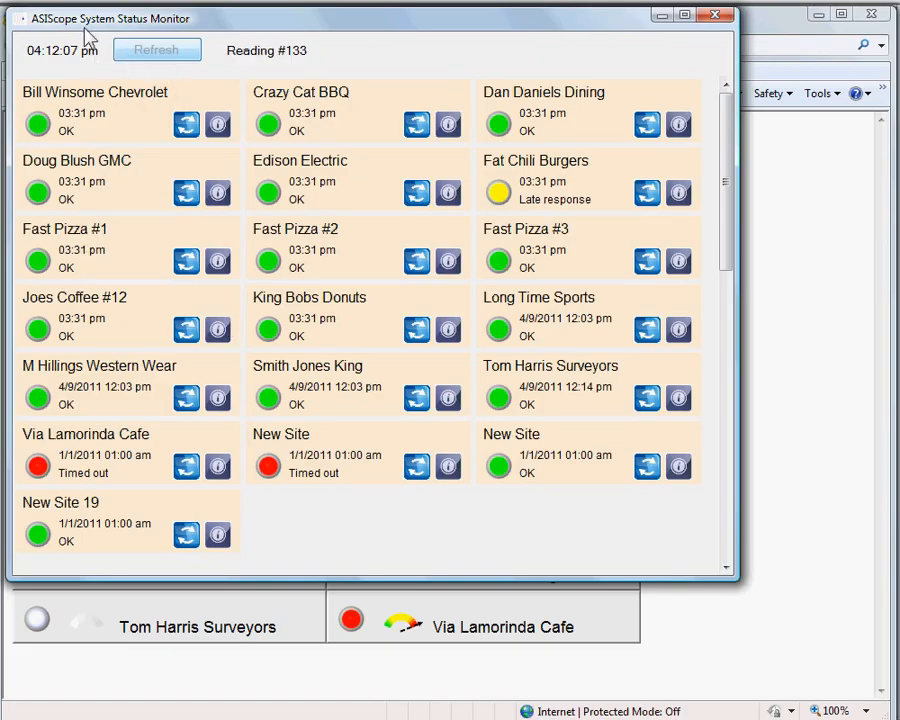
click(156, 50)
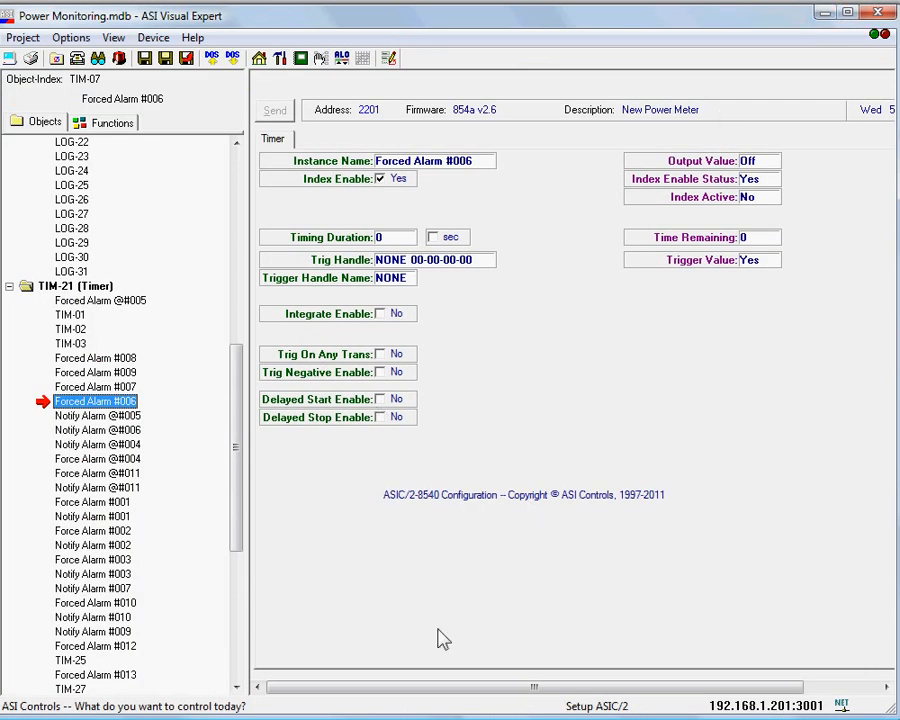
mouse_move(136, 444)
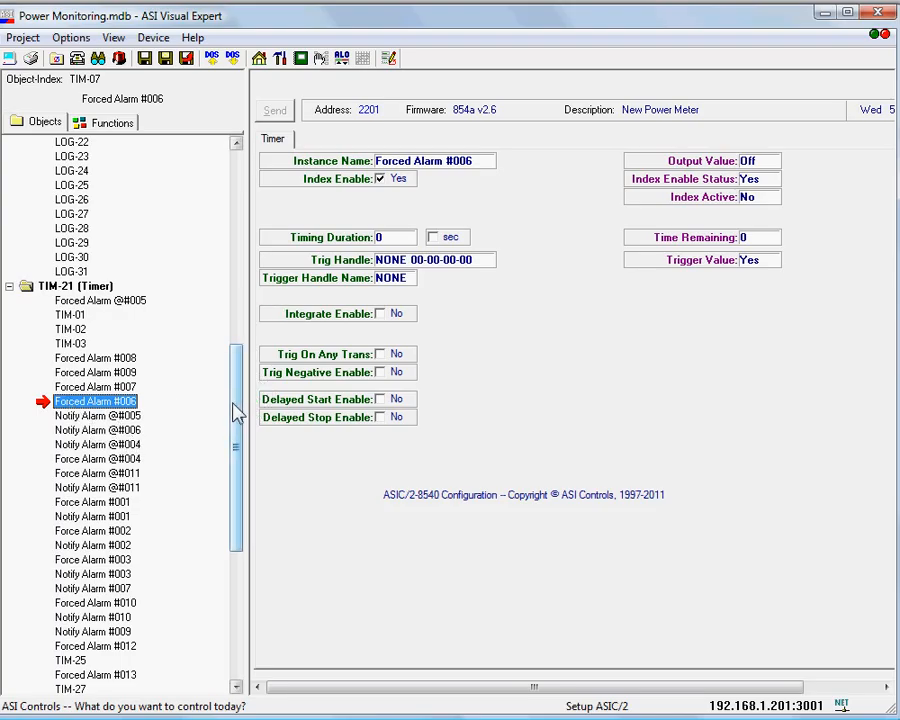
Expand the NOT-37 Notify group and show NOTIFY Alarm #006 with LO alarm and destination 8808
scroll(down, 3)
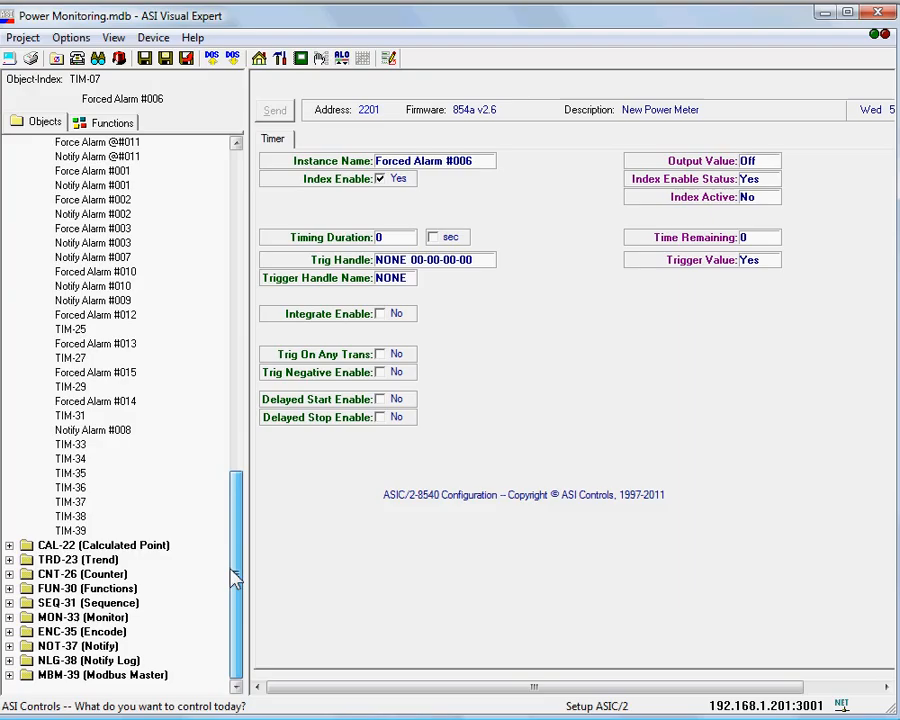
click(8, 386)
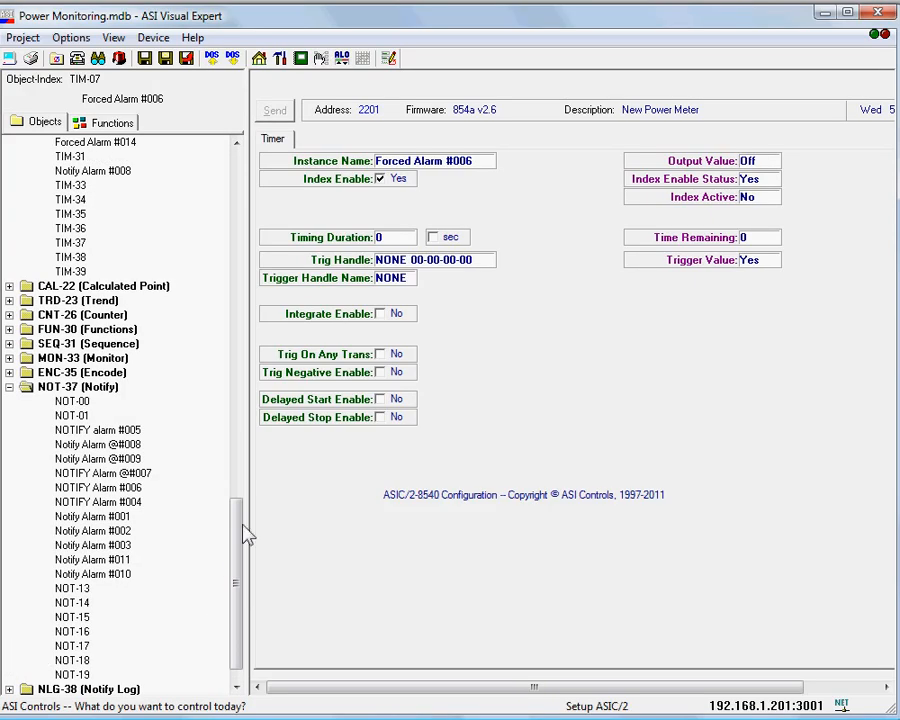
click(96, 488)
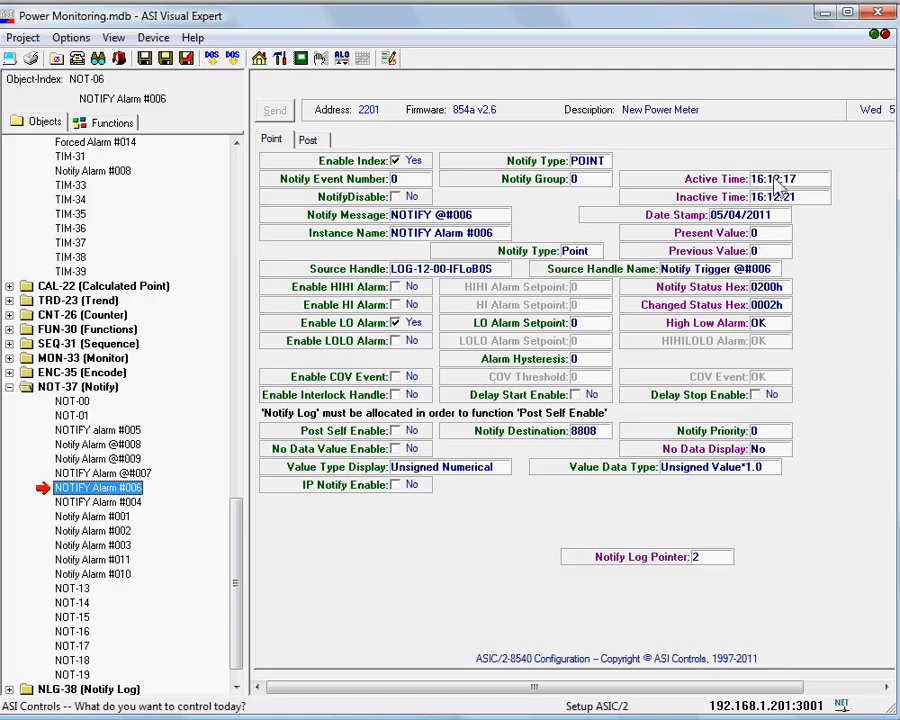
click(104, 472)
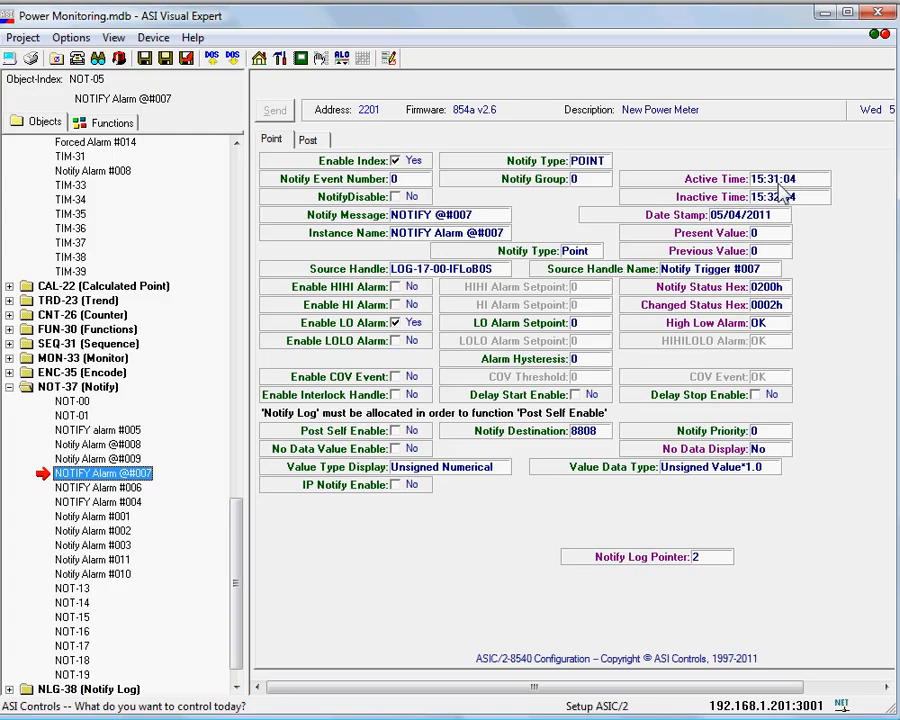
scroll(down, 3)
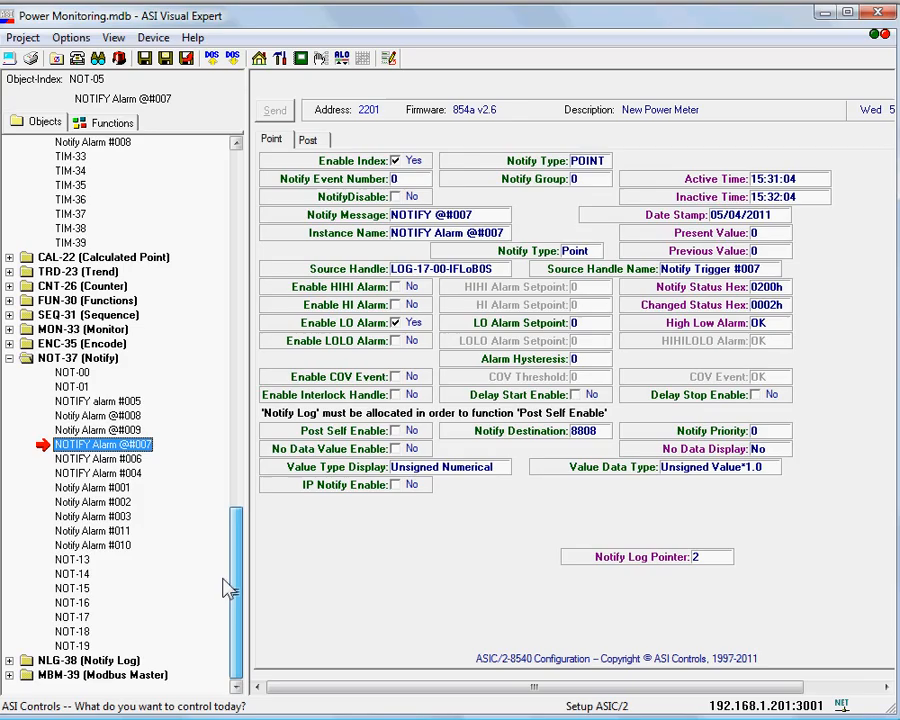
click(96, 500)
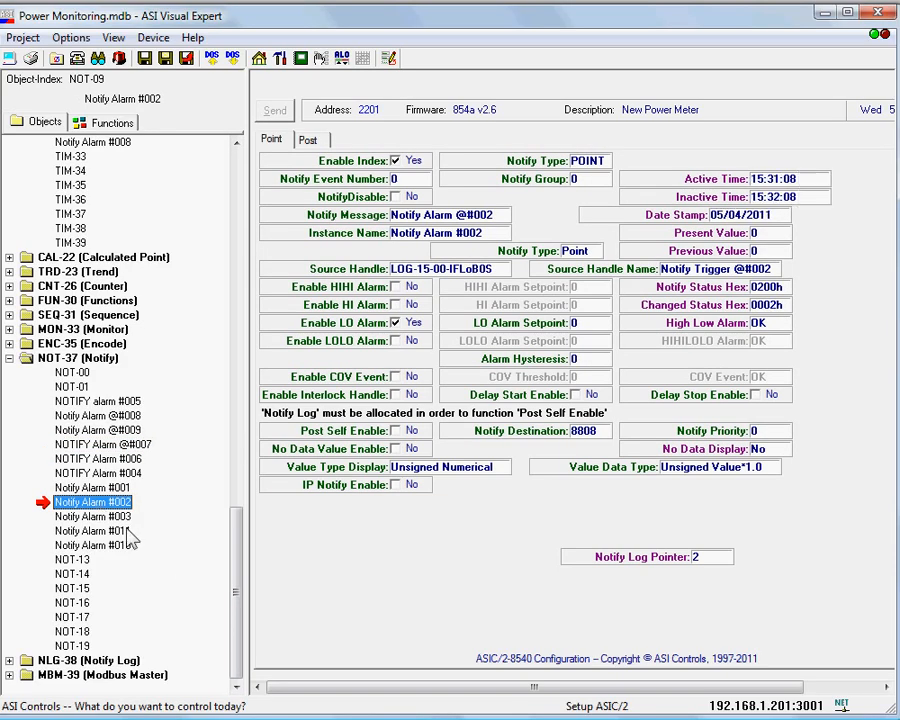
click(92, 516)
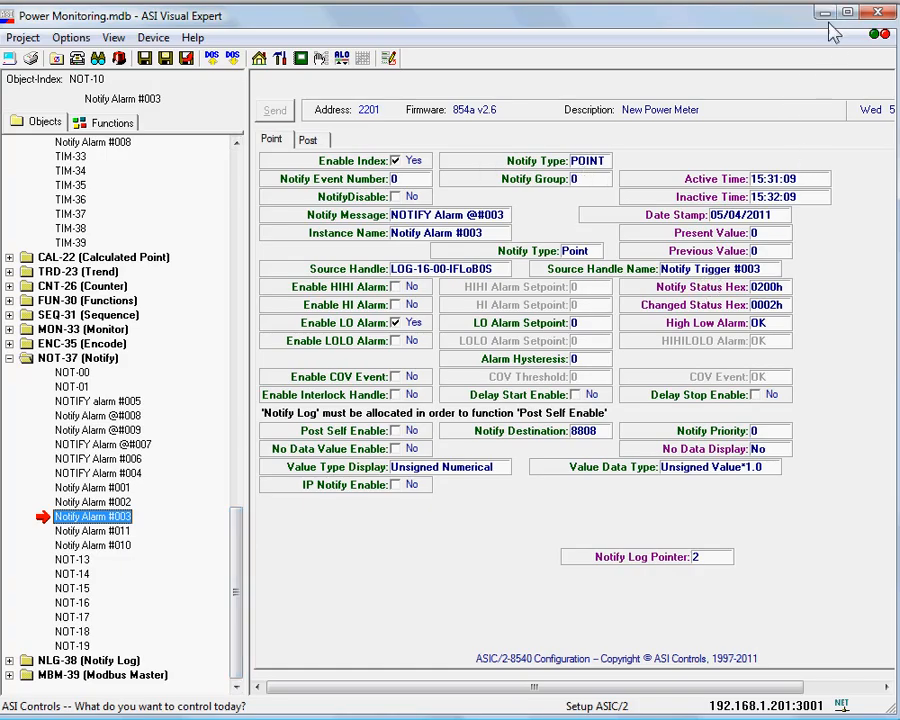
mouse_move(818, 12)
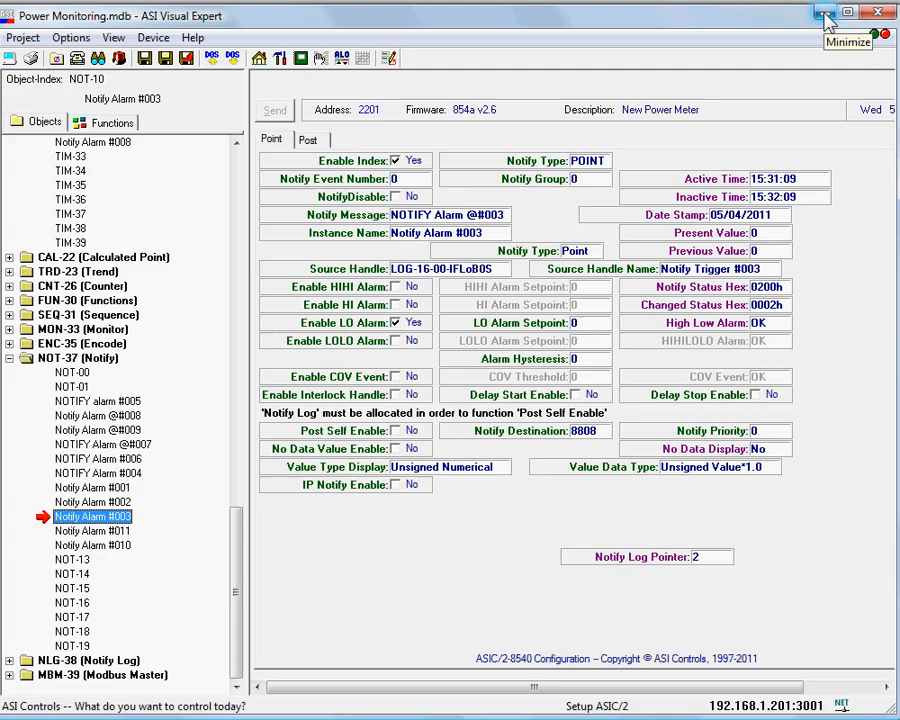